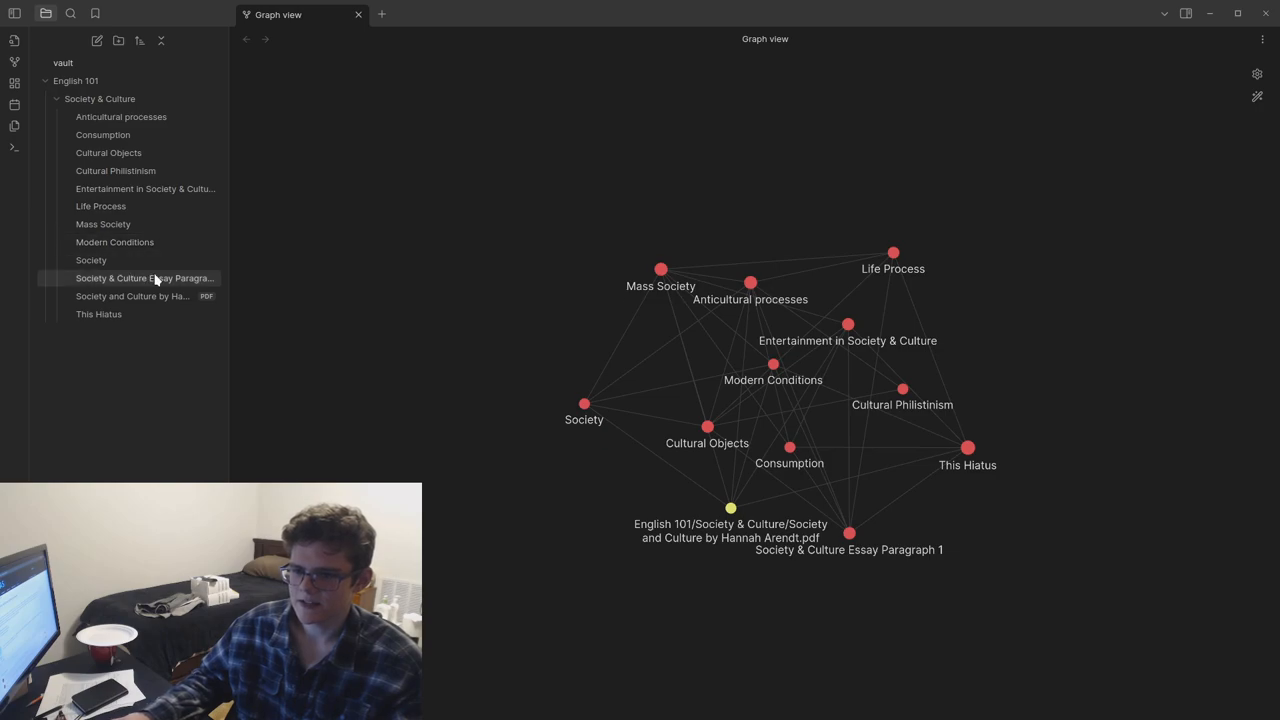
Step: Open the Society & Culture Essay Paragraph 1 note from the file explorer
left_click(144, 278)
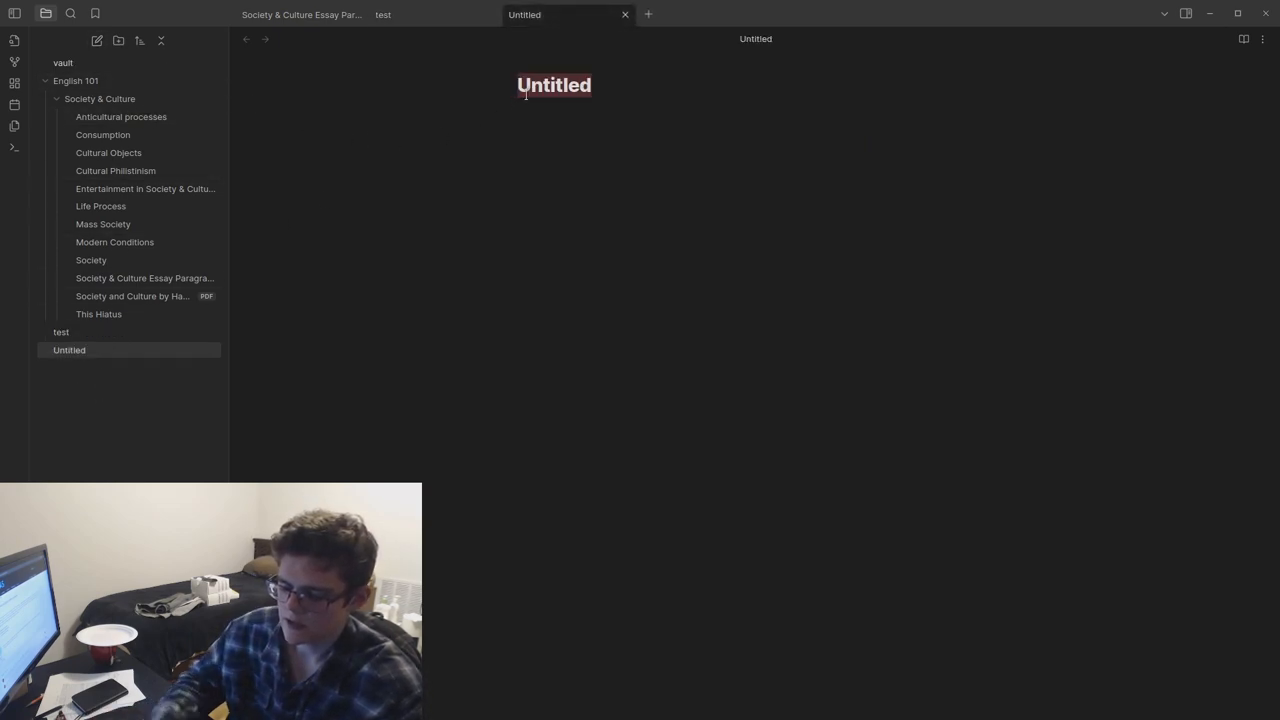
Step: Write the test note reading 'Some would use [[food]] as a test file.'
type("food")
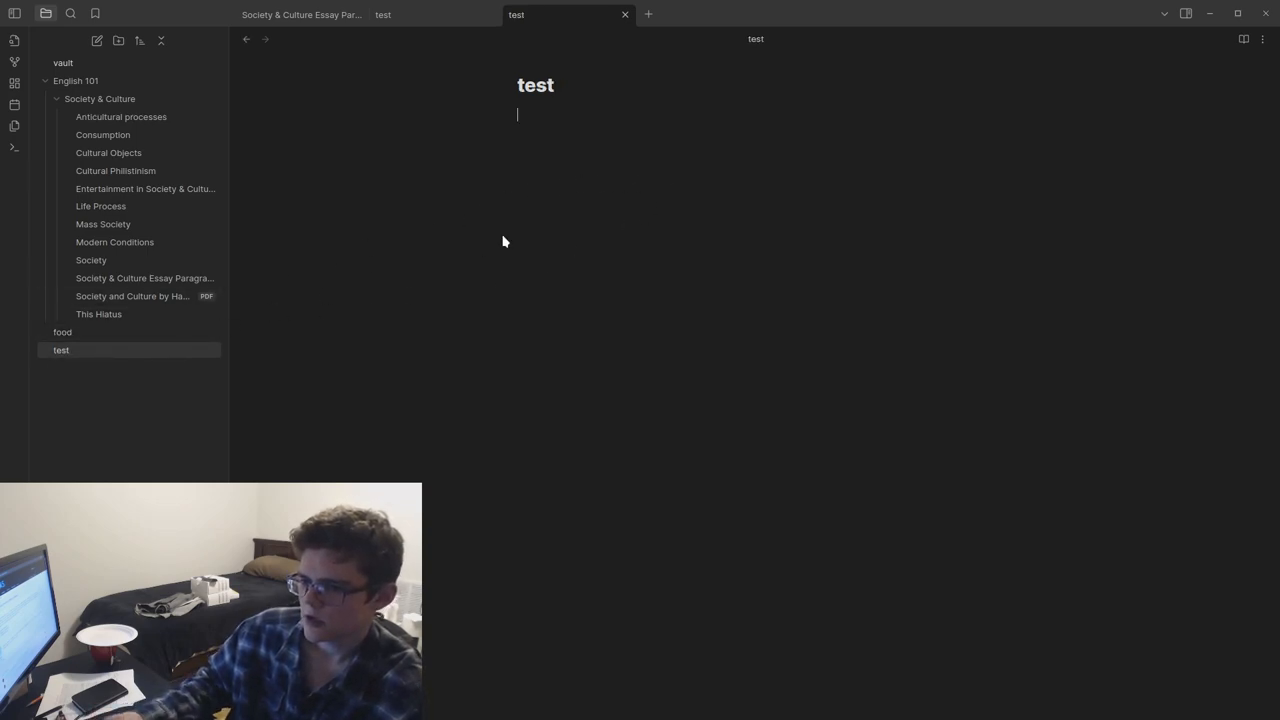
type("This is an example of")
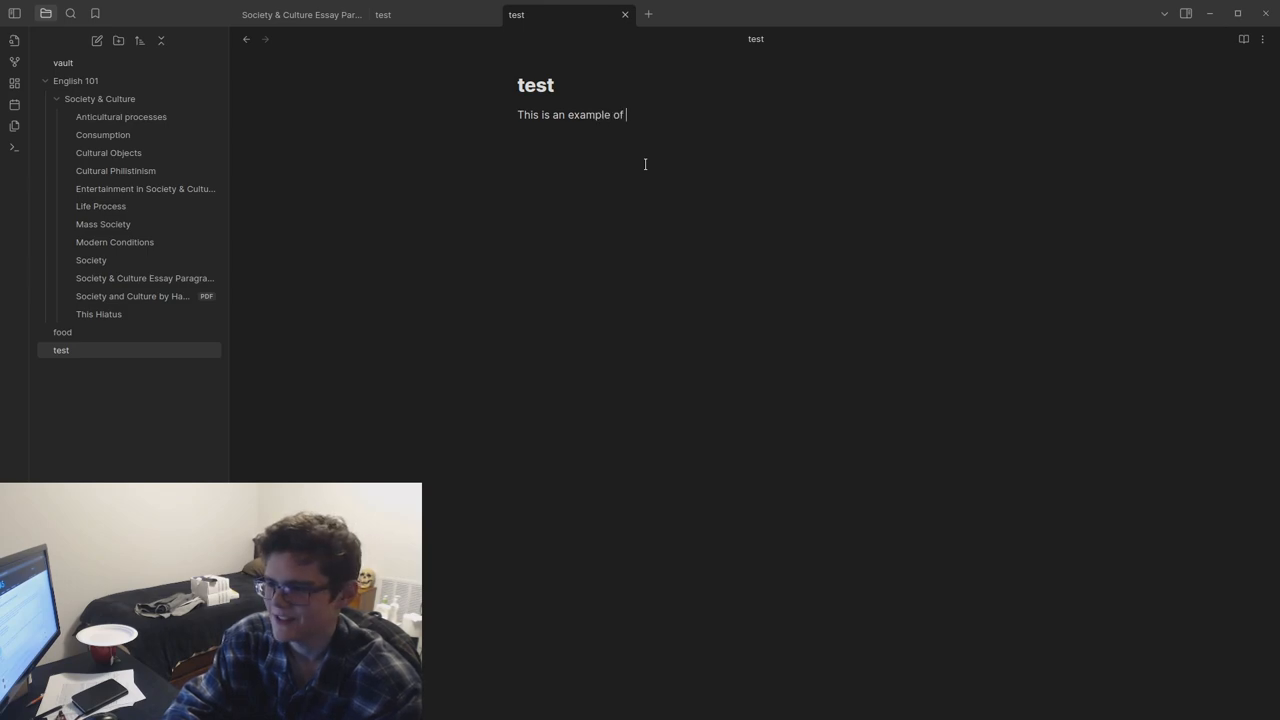
type("the test file.")
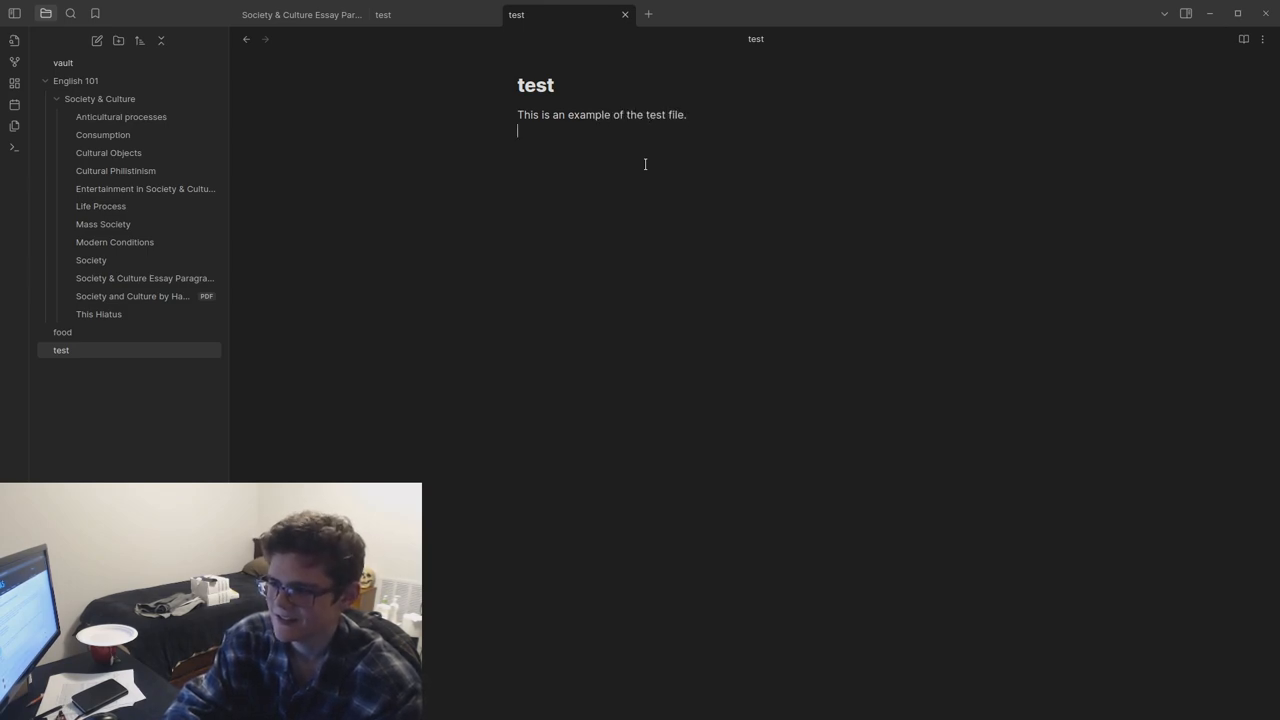
type("Some")
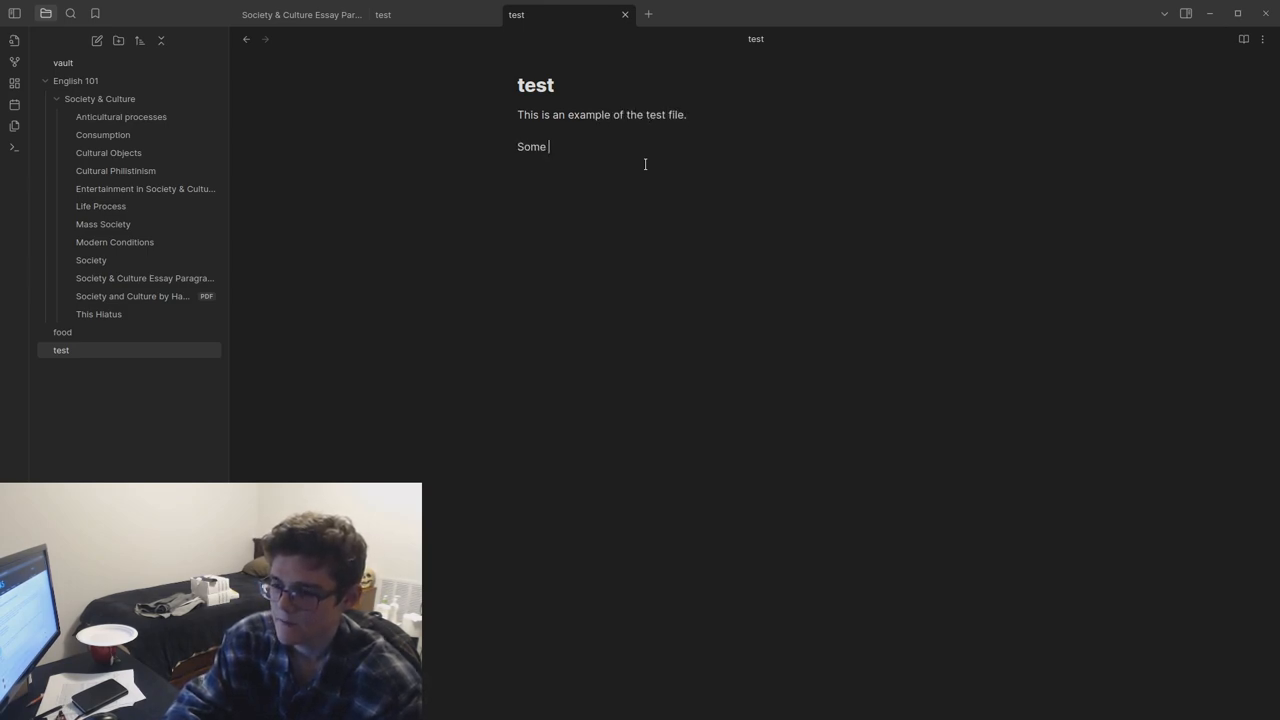
type("would")
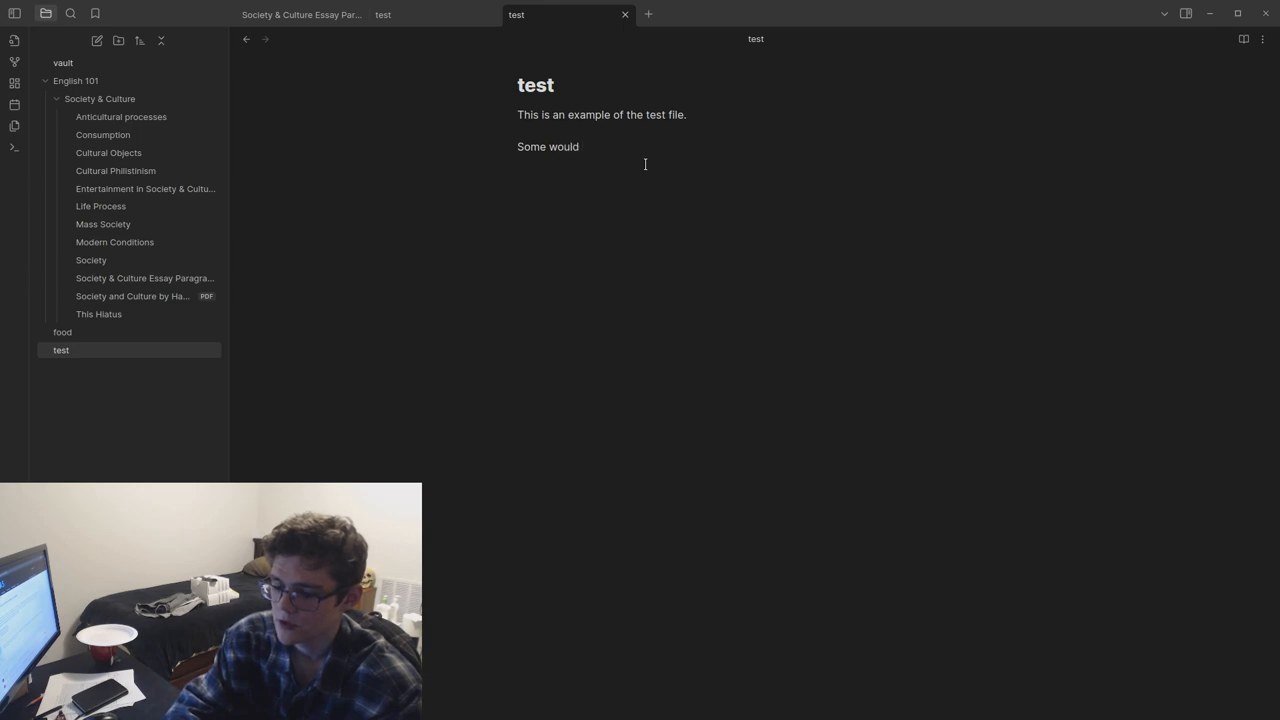
type("use")
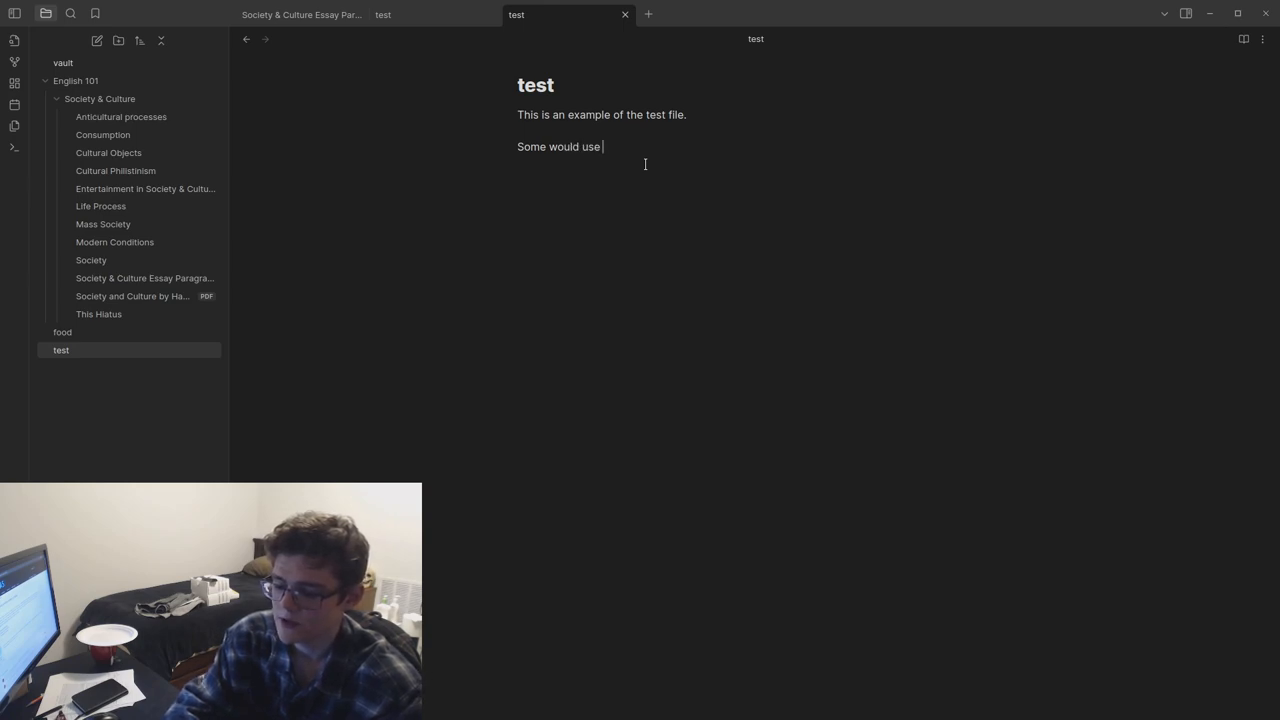
type("[[food")
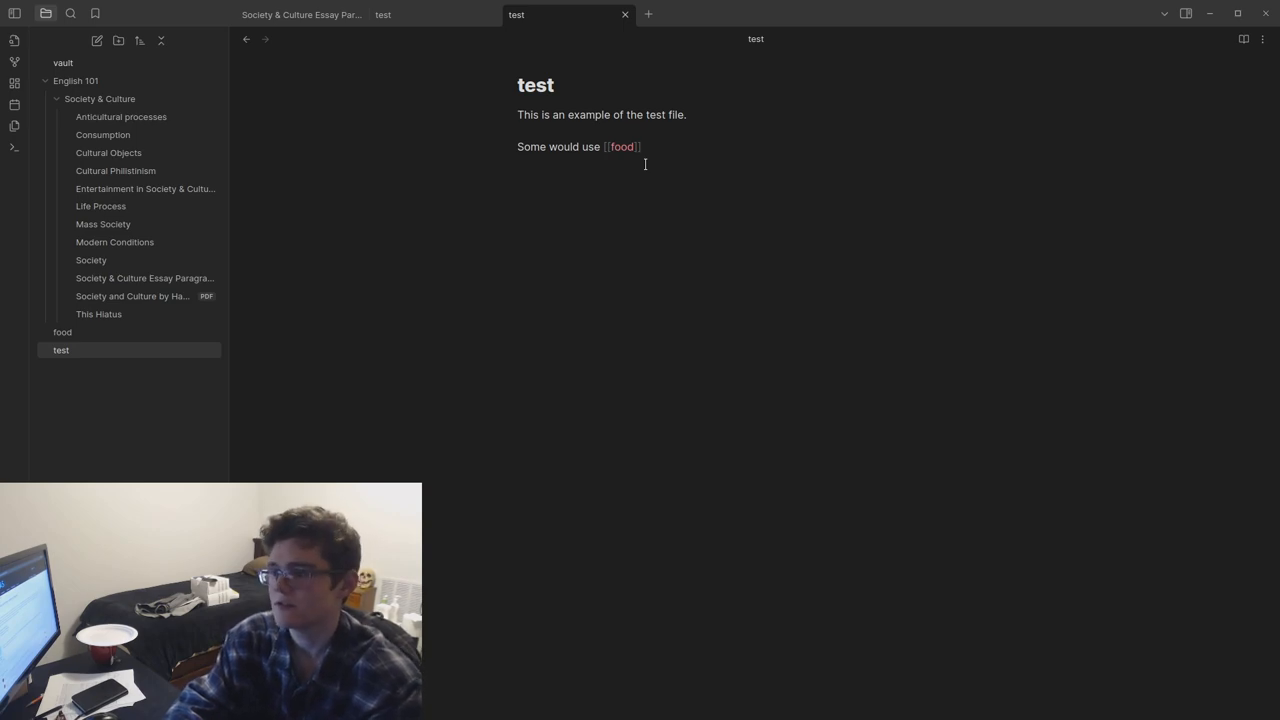
type("as a")
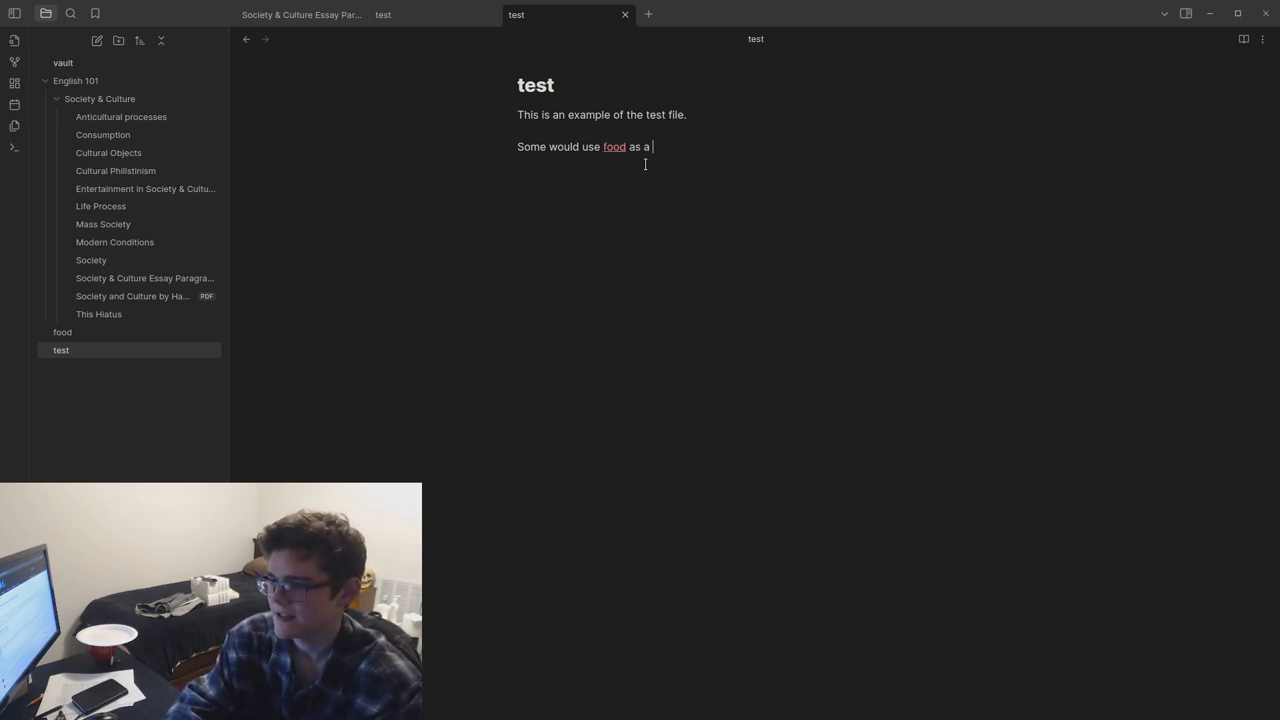
type("test file.")
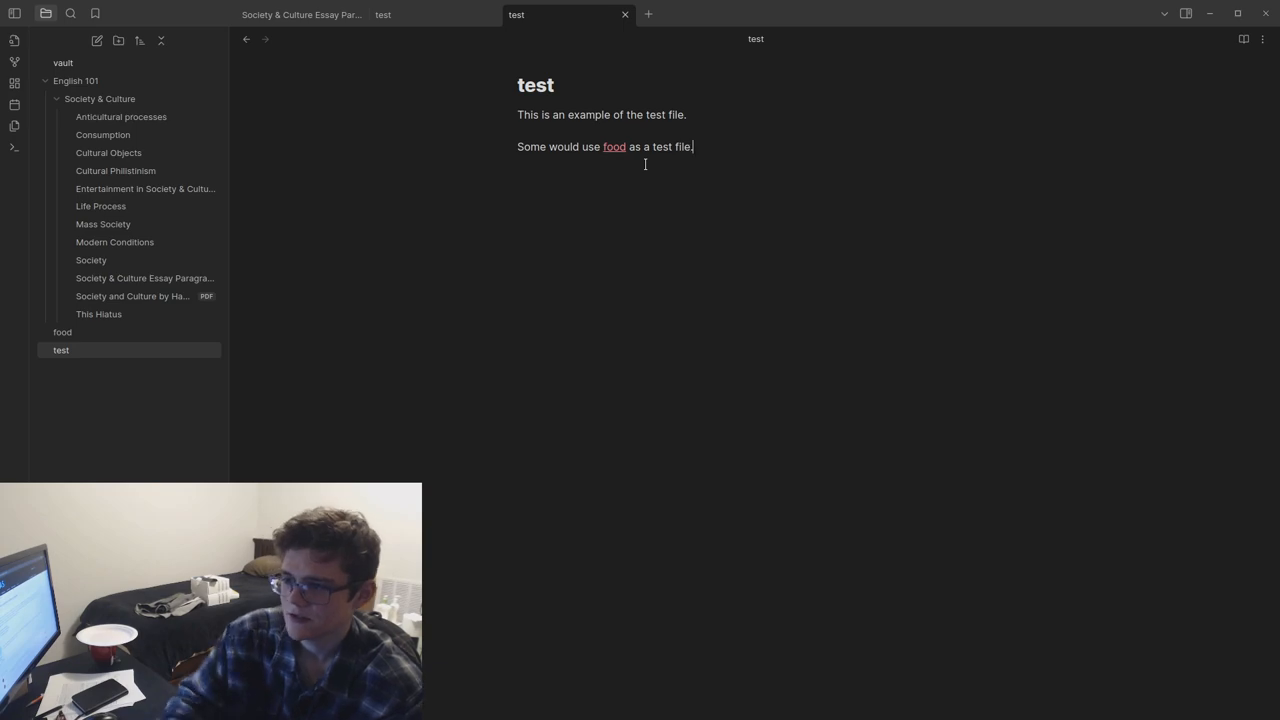
Step: Follow the food link, write 'I love [[test]]' in it, and return to the test note
left_click(614, 148)
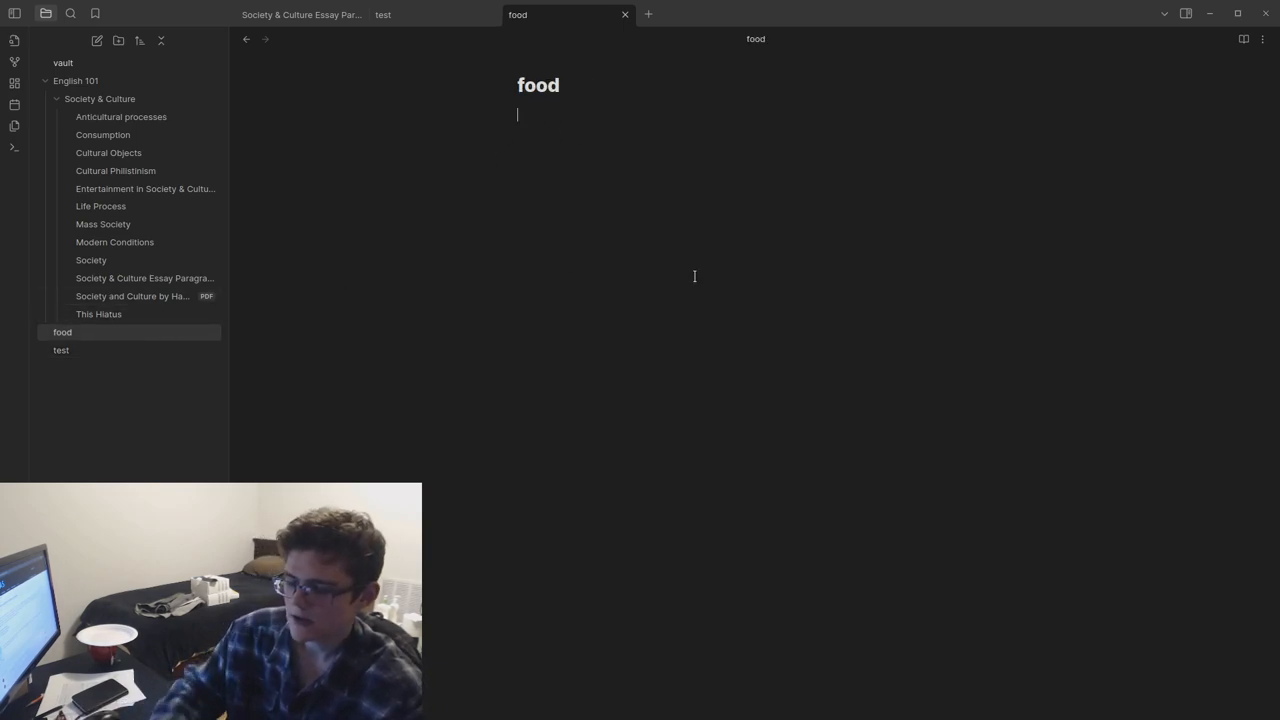
type("i love")
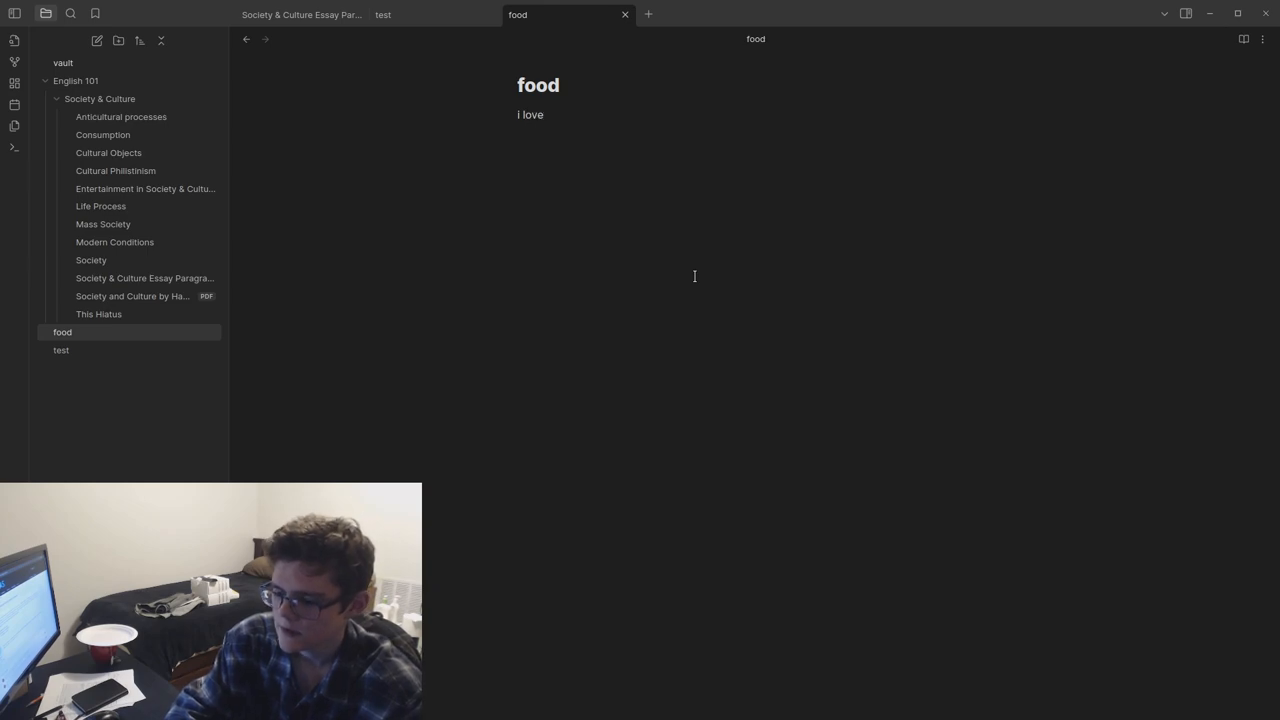
type("[[test]]")
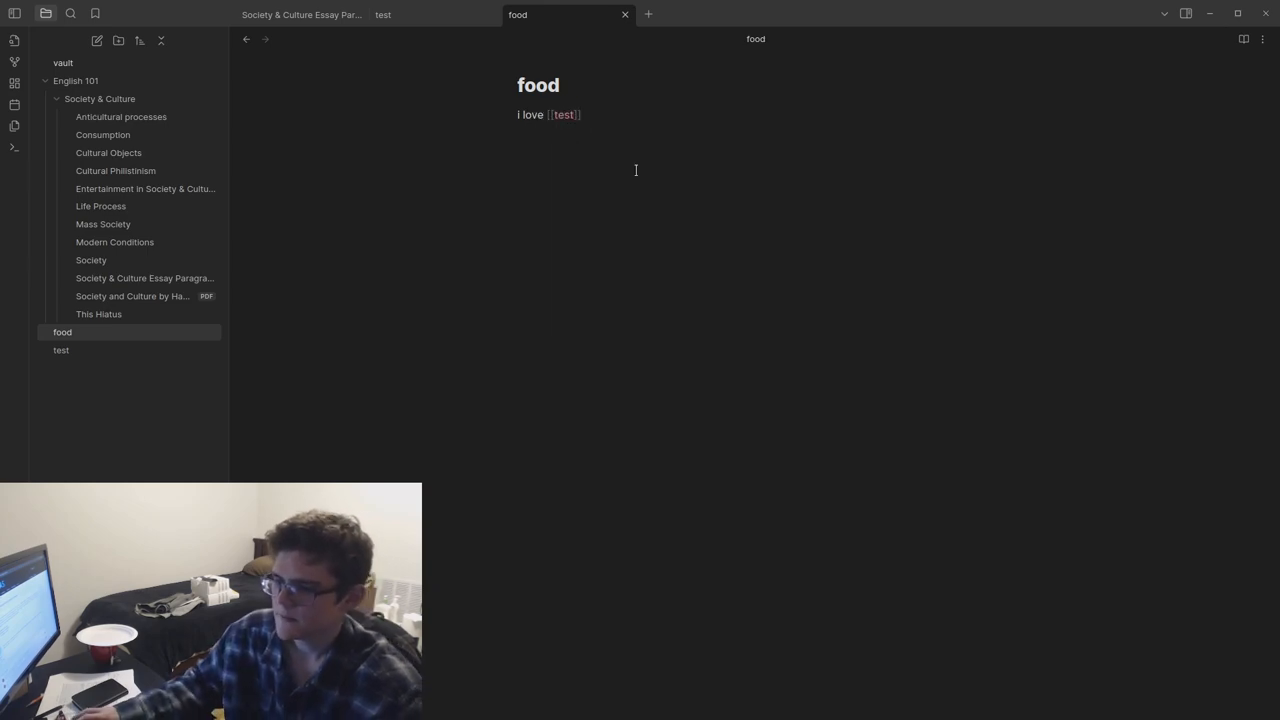
type("wo")
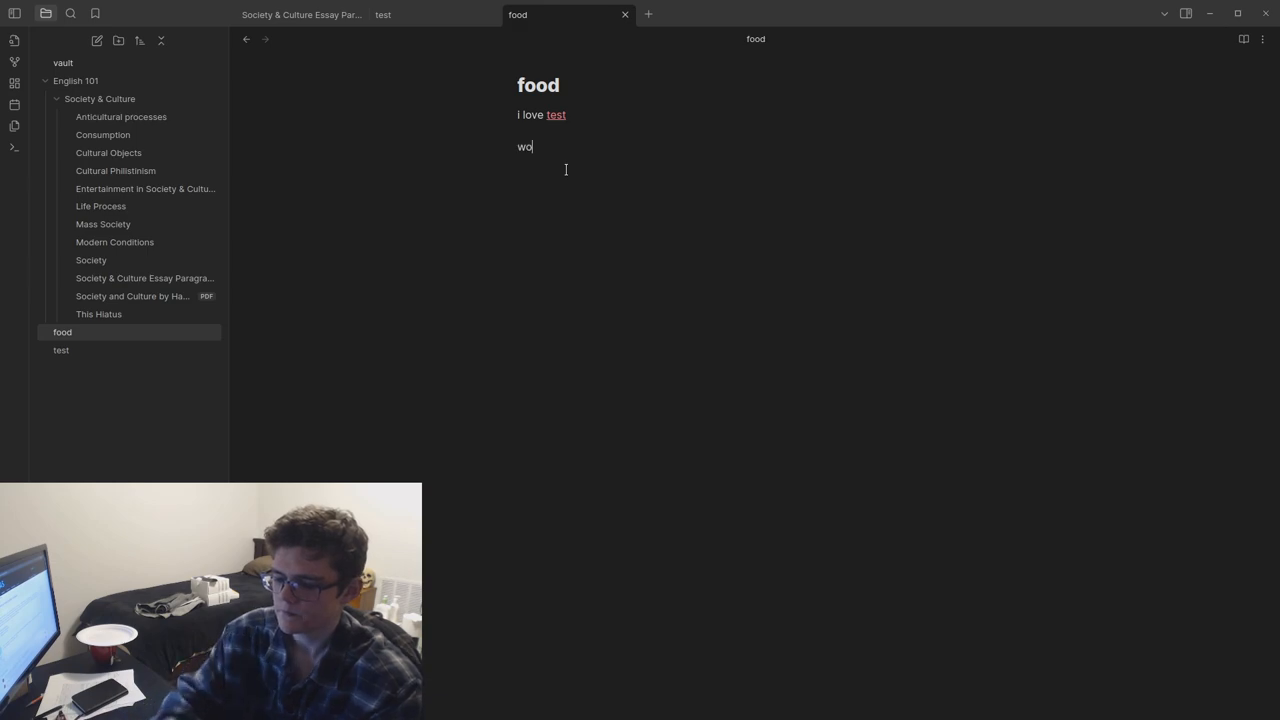
left_click(556, 114)
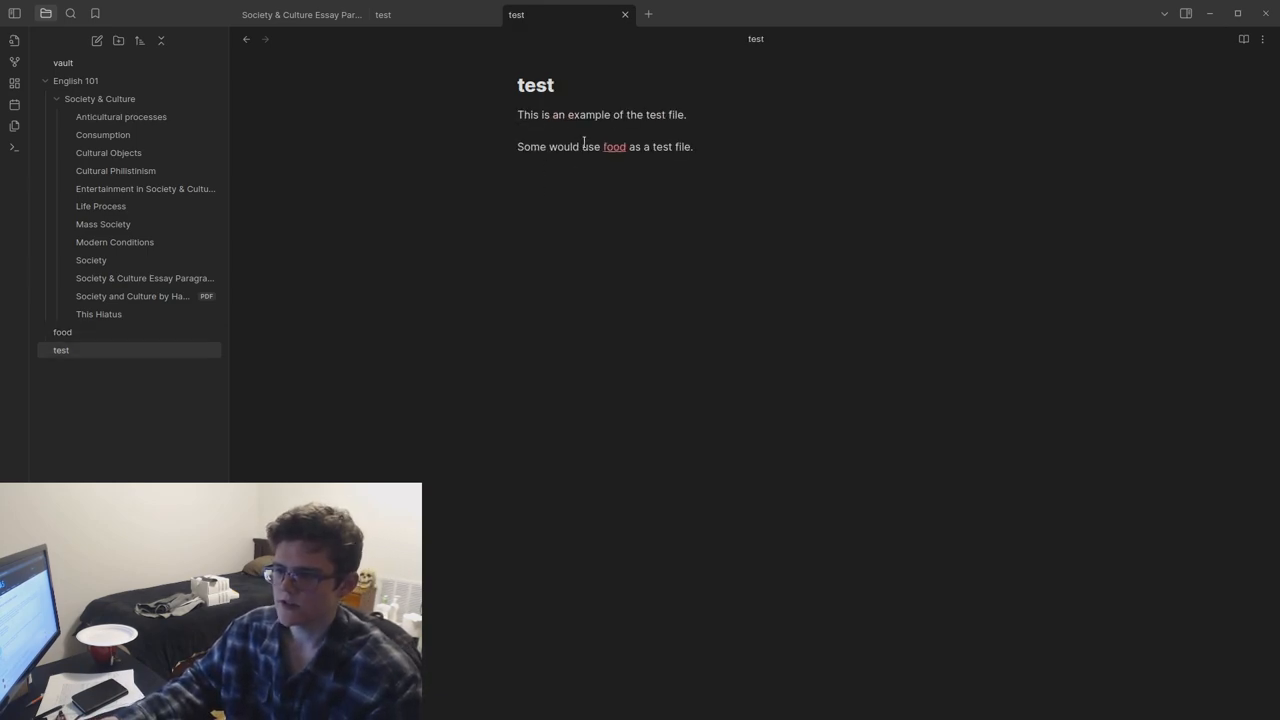
Step: View the food–test connection in graph view, then delete the food note
left_click(612, 146)
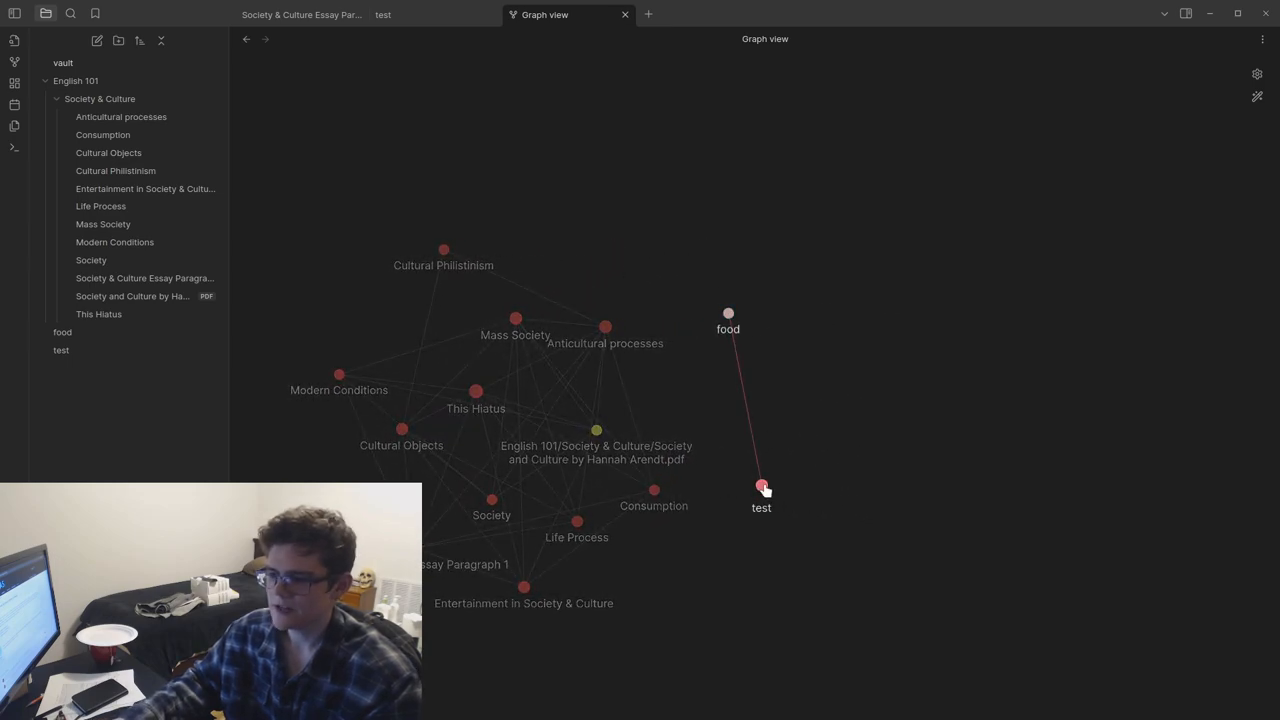
left_click(728, 314)
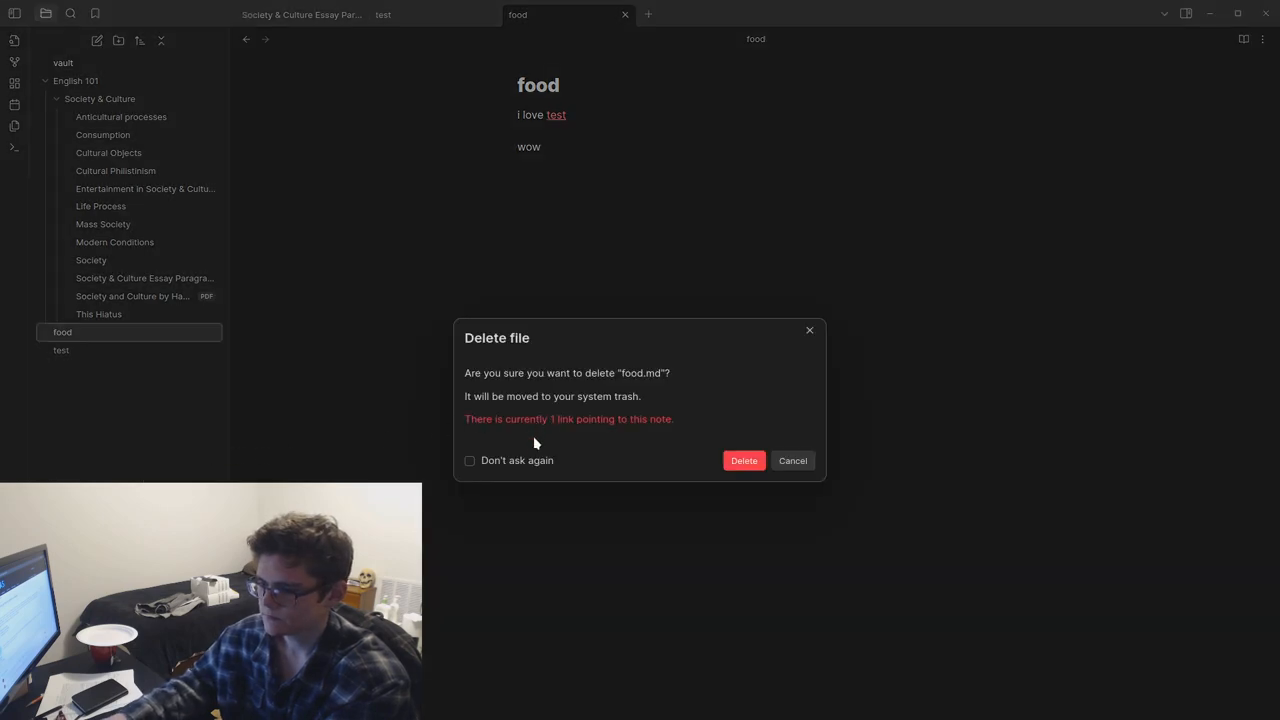
left_click(468, 460)
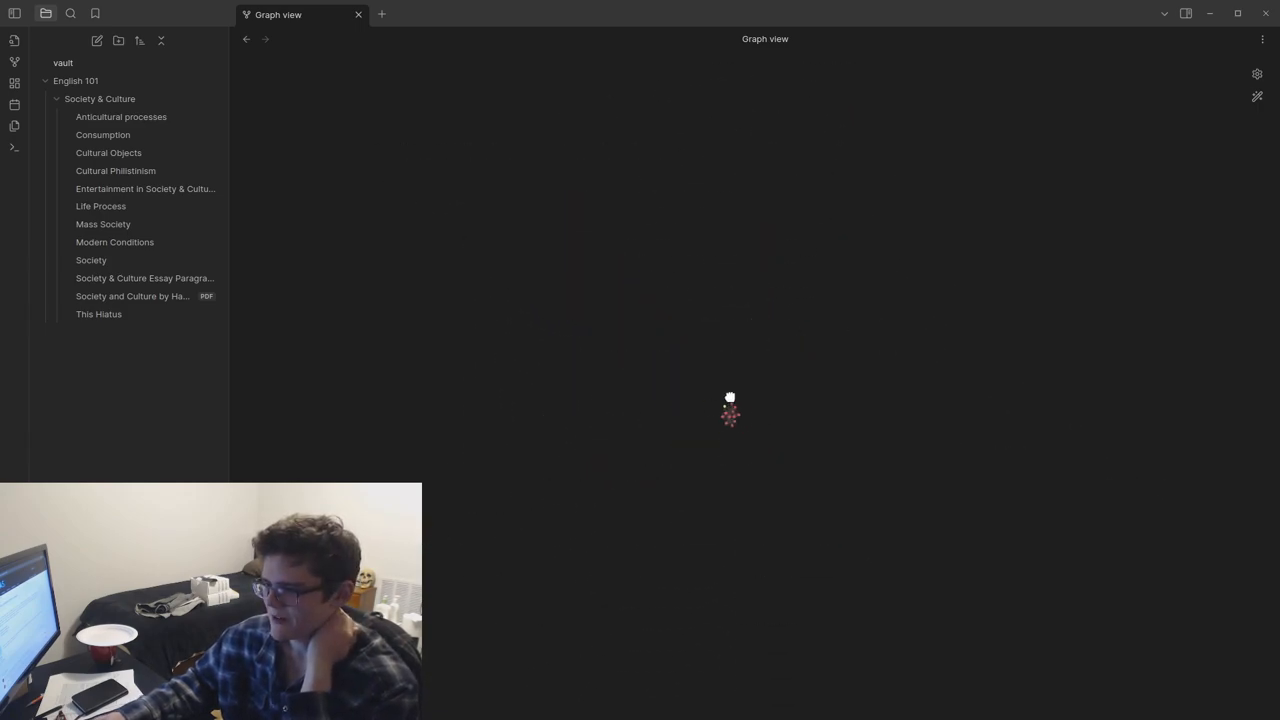
mouse_move(584, 536)
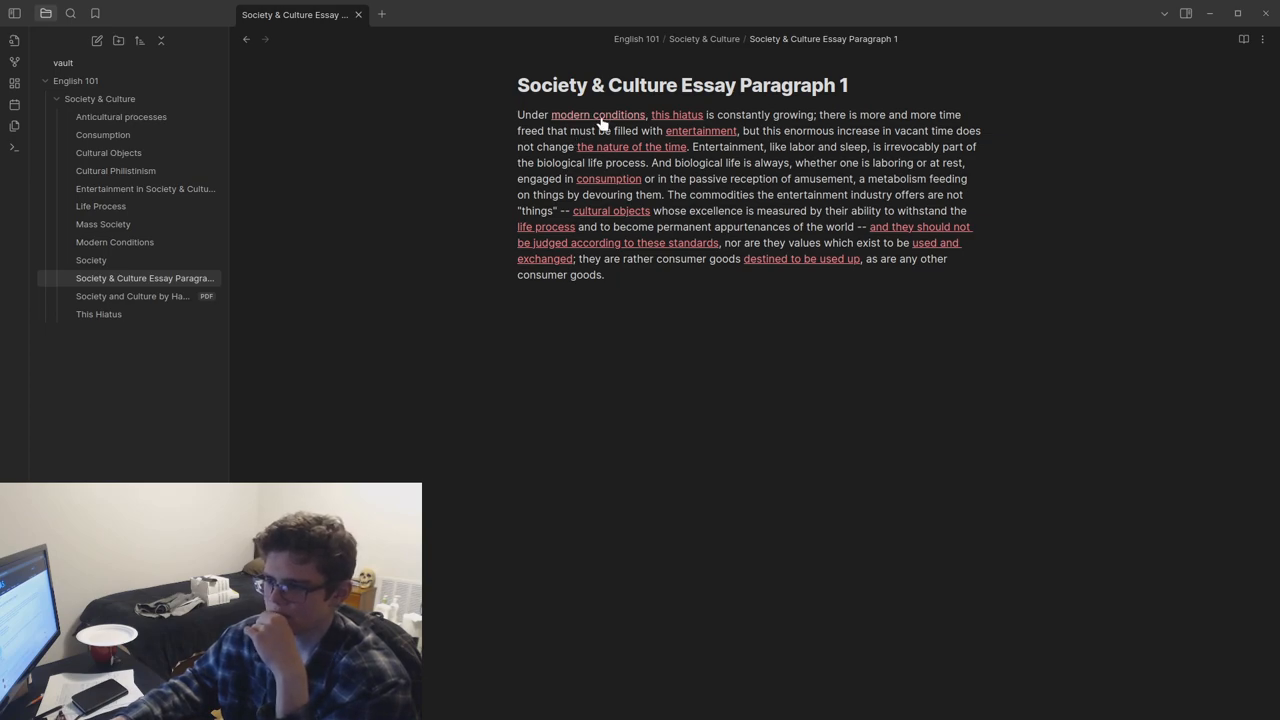
Step: Follow the modern conditions link, return to the essay paragraph, then follow the this hiatus link
left_click(592, 114)
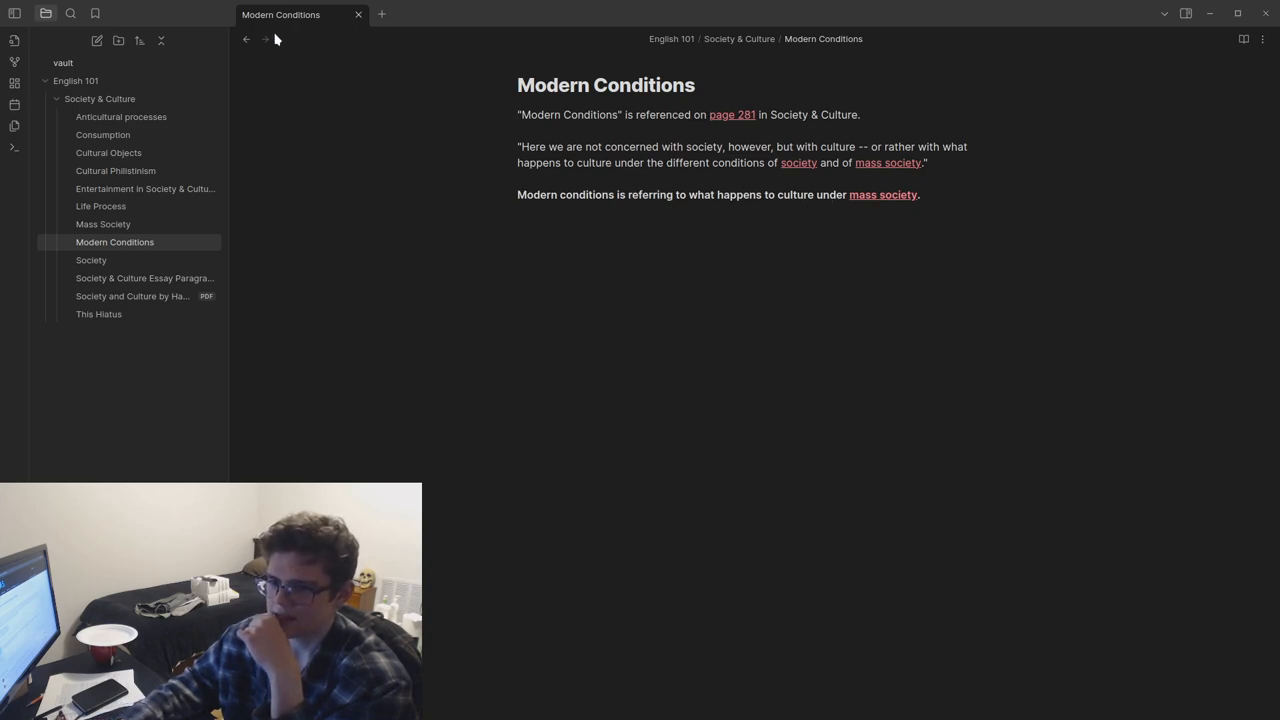
left_click(144, 278)
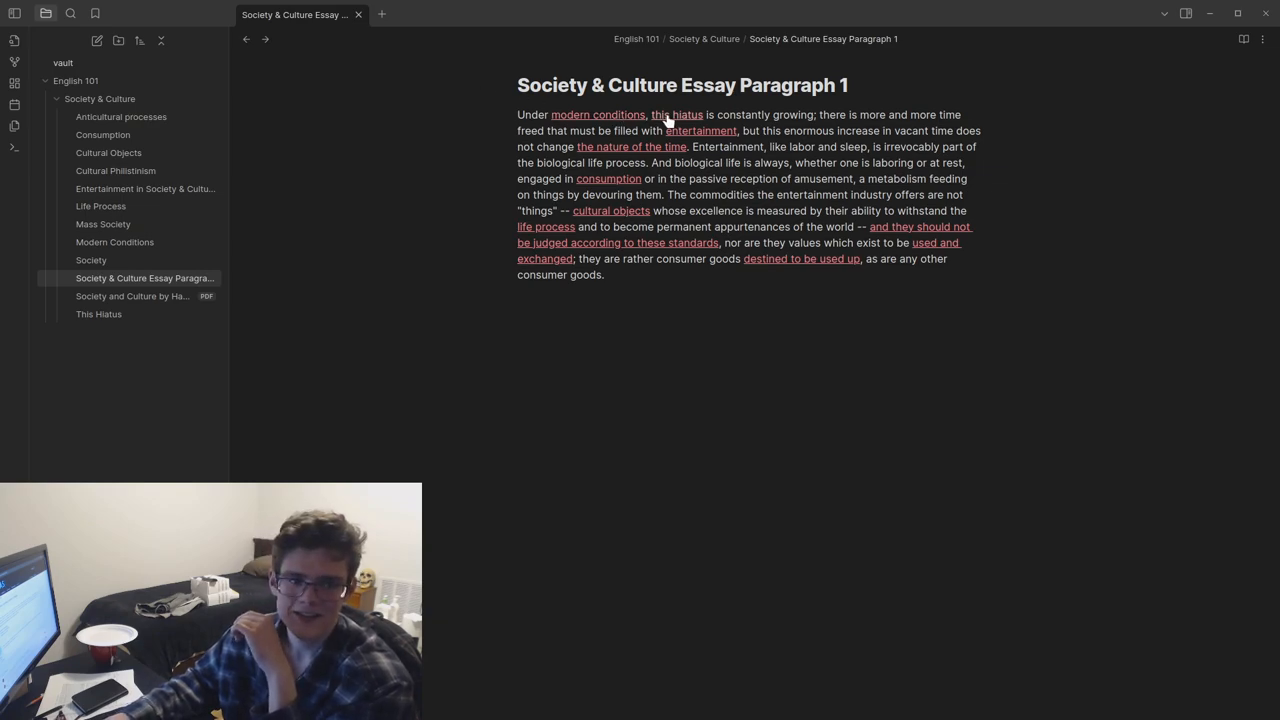
left_click(674, 114)
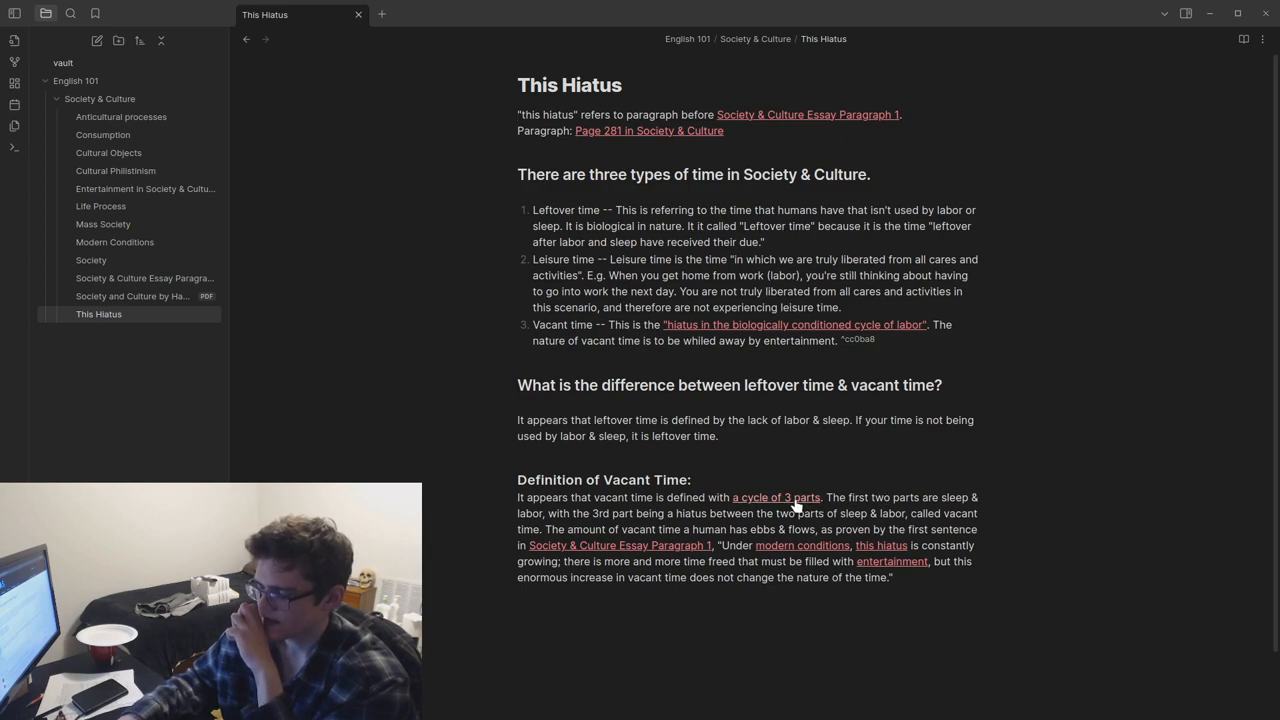
Step: Visit the Life Process note via both cycle links from This Hiatus, then open Modern Conditions
left_click(100, 206)
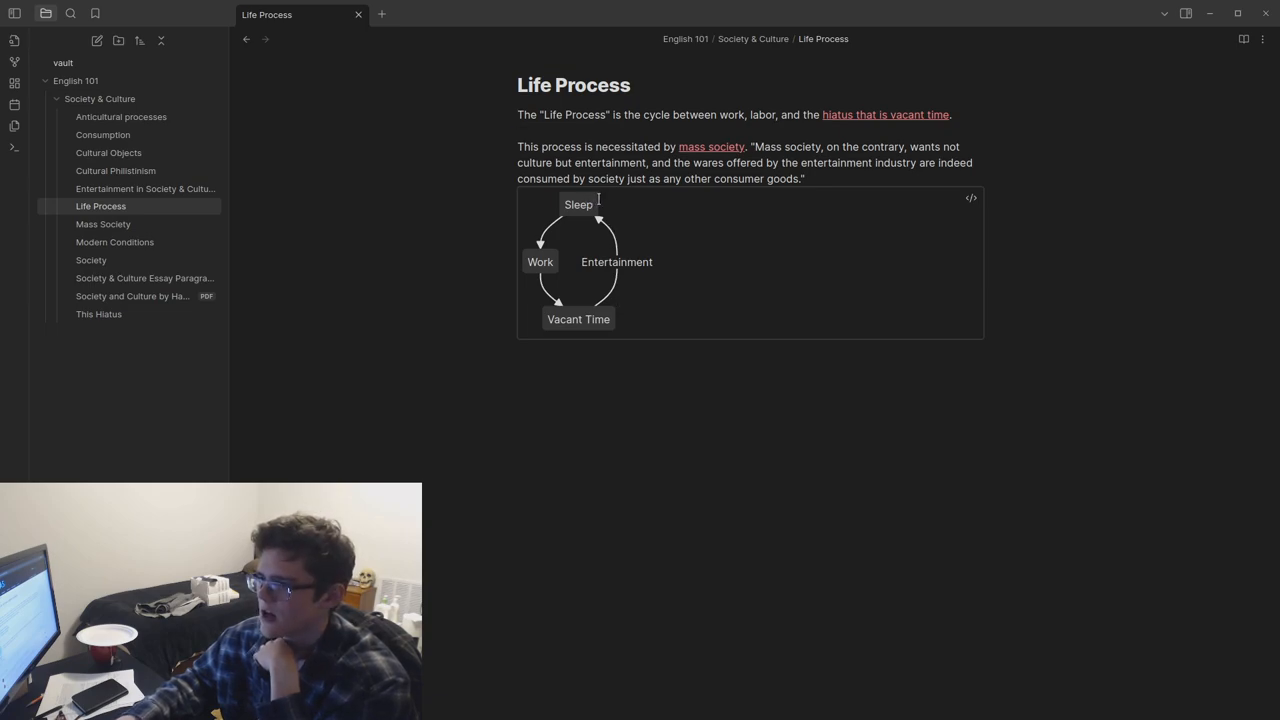
left_click(98, 314)
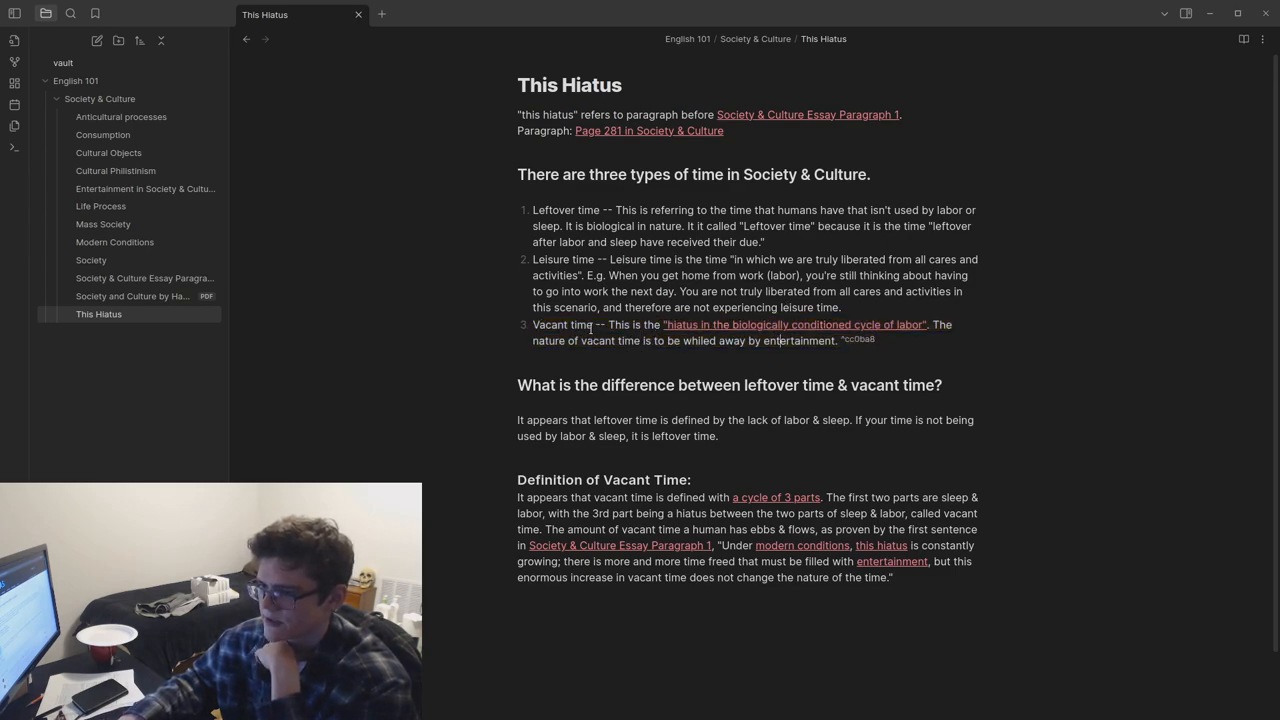
mouse_move(832, 330)
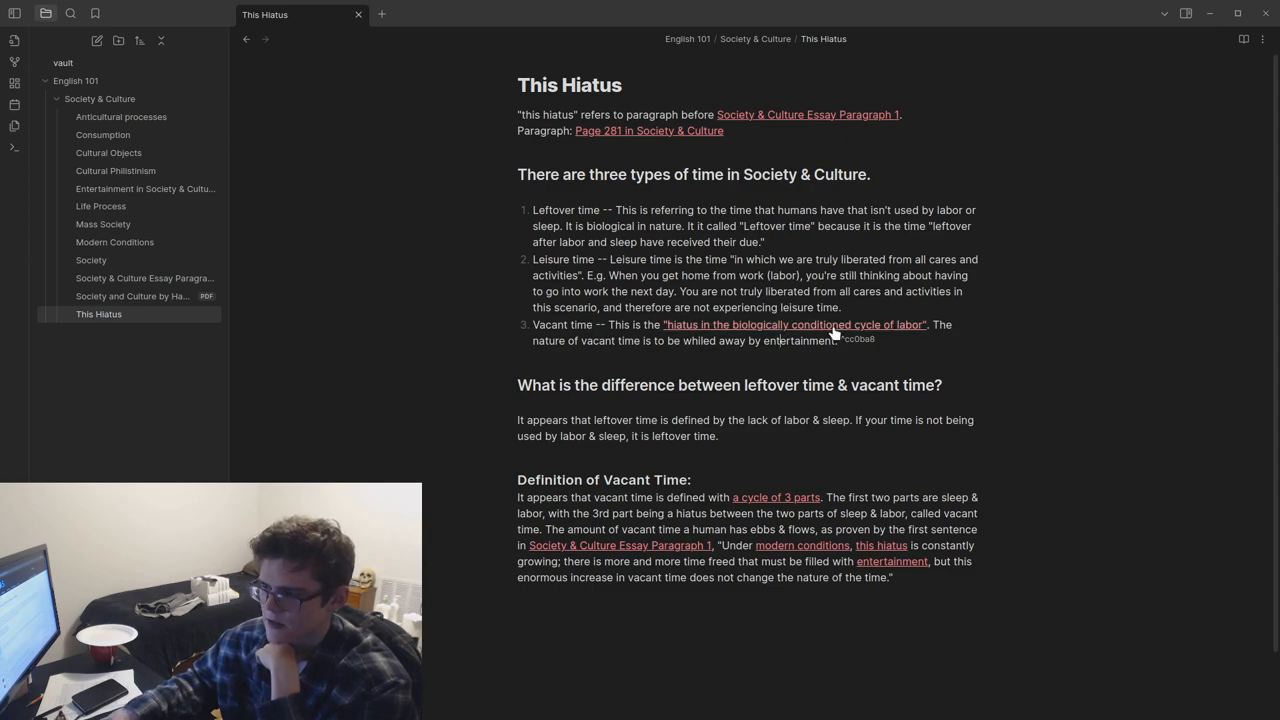
left_click(100, 204)
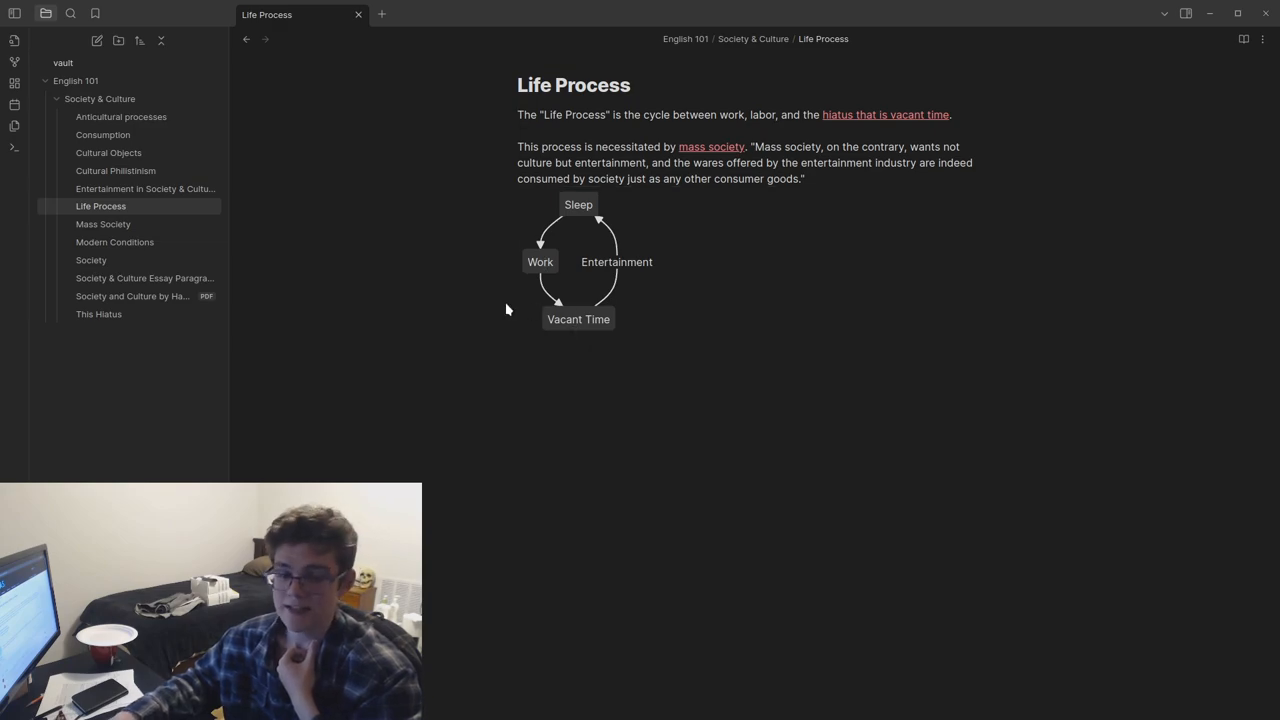
mouse_move(152, 282)
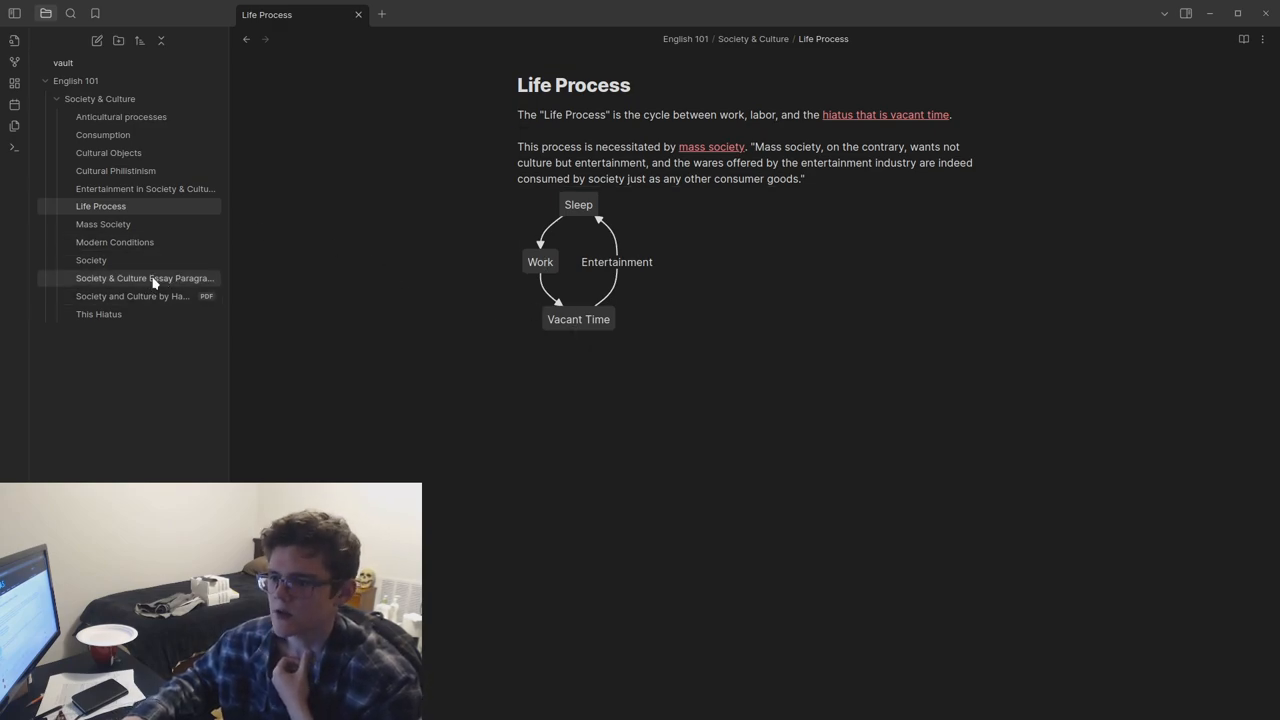
left_click(144, 278)
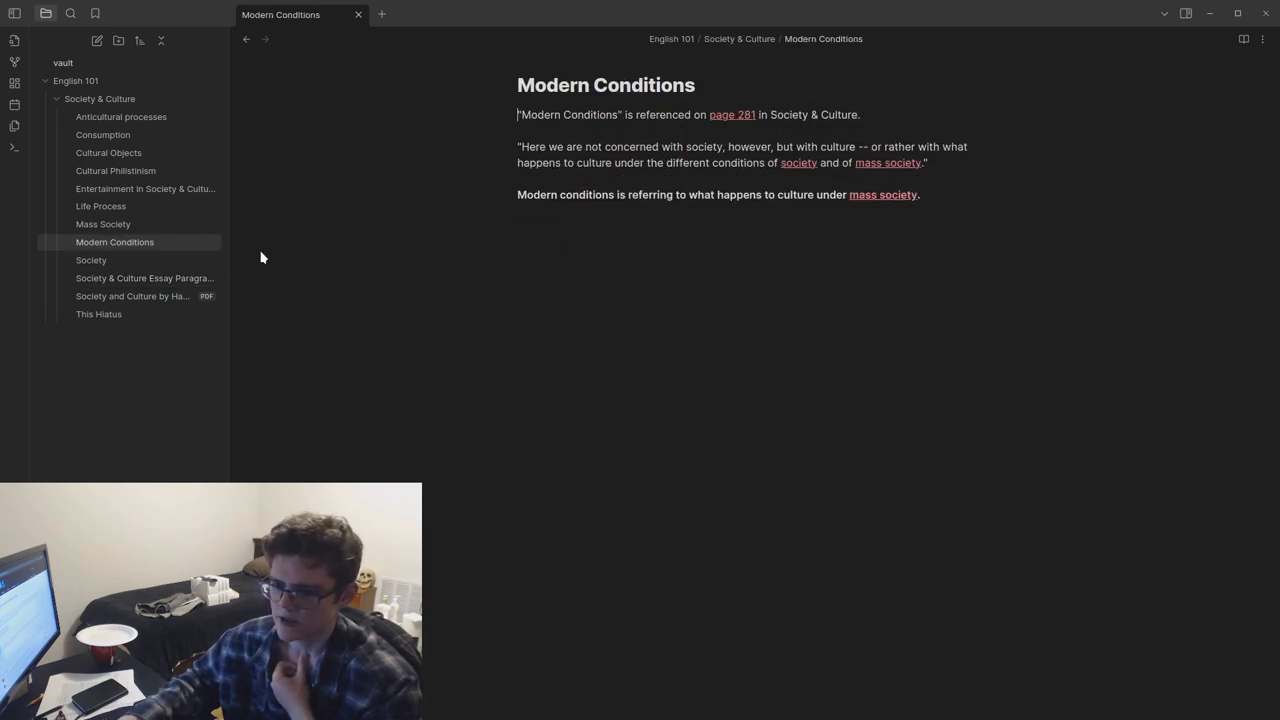
left_click(144, 278)
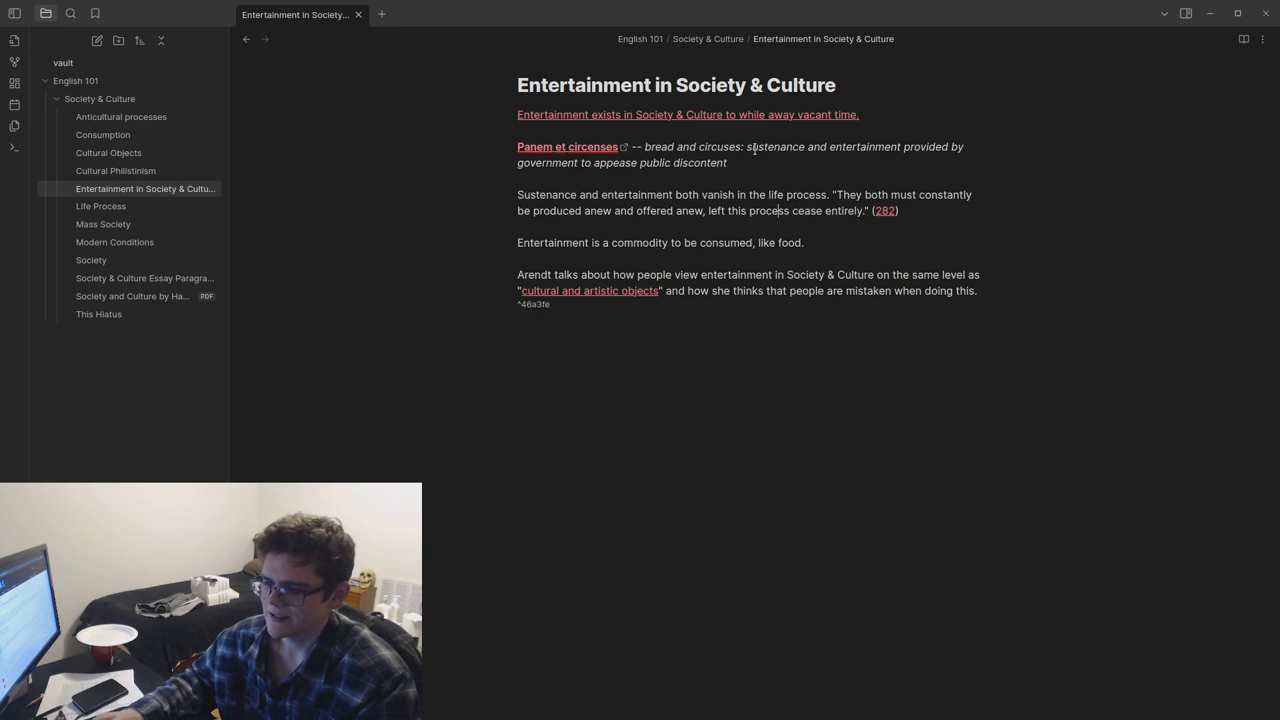
left_click(736, 164)
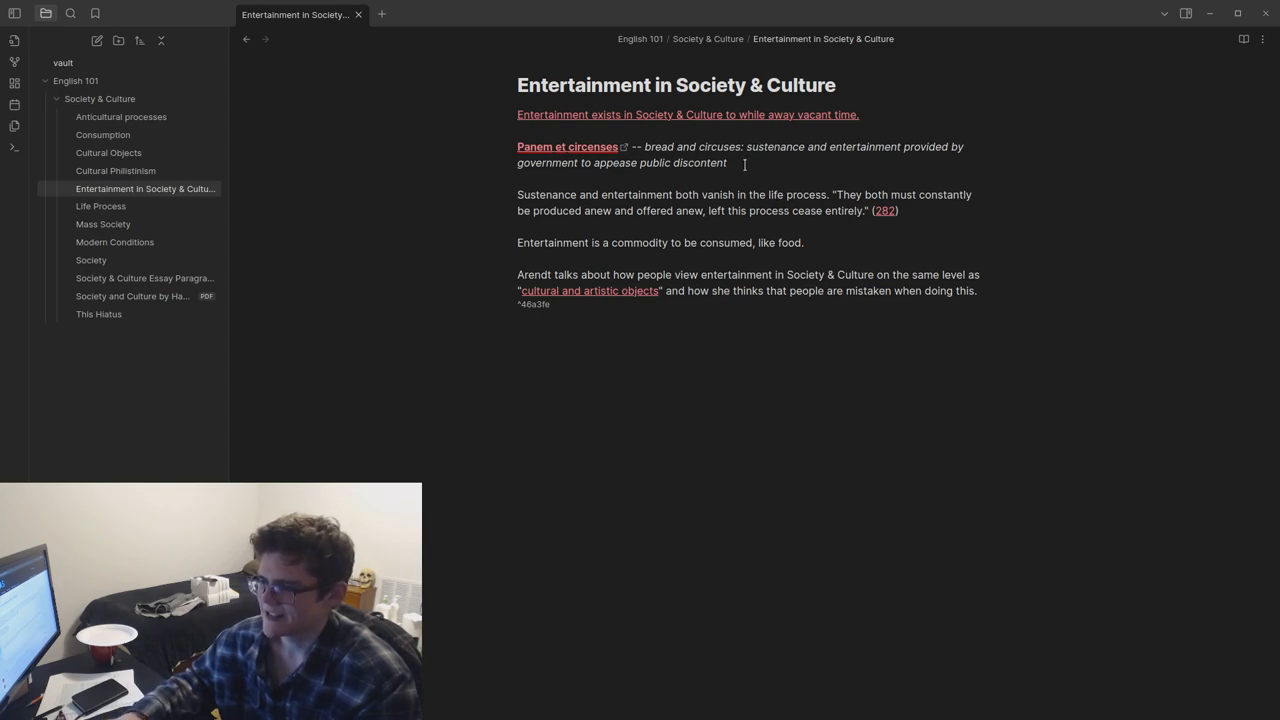
left_click_drag(748, 148, 668, 164)
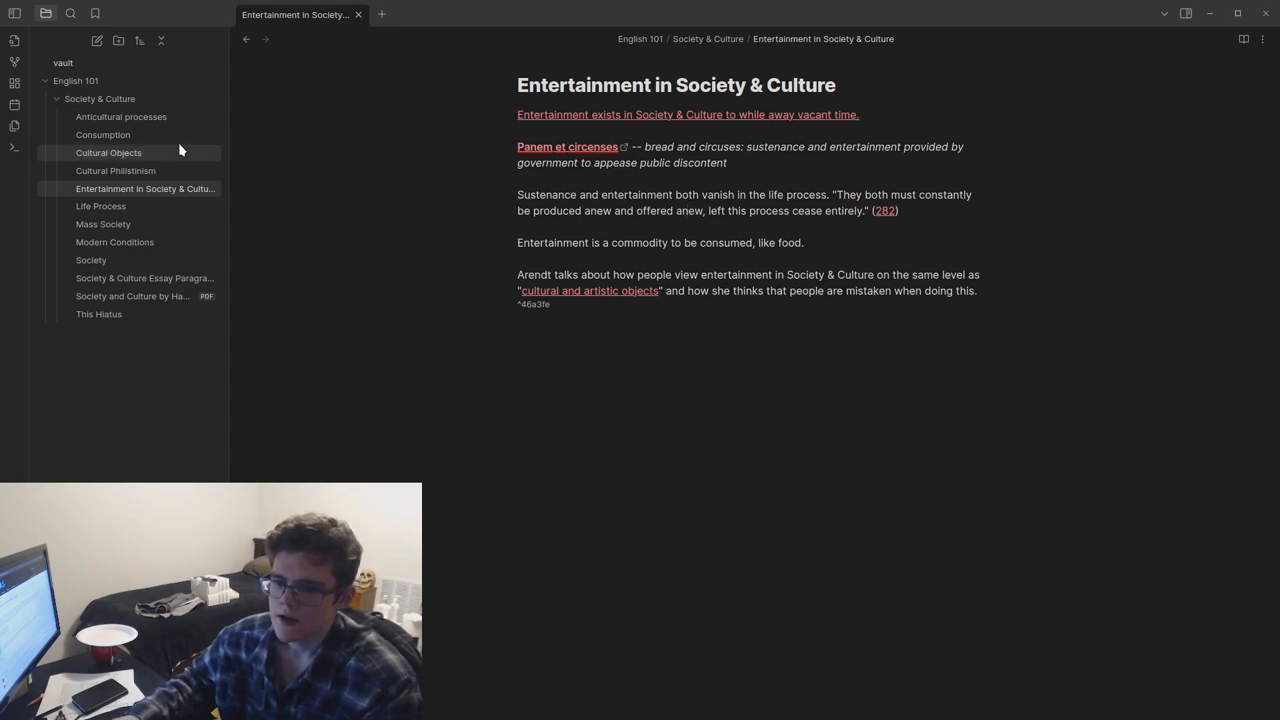
left_click(144, 276)
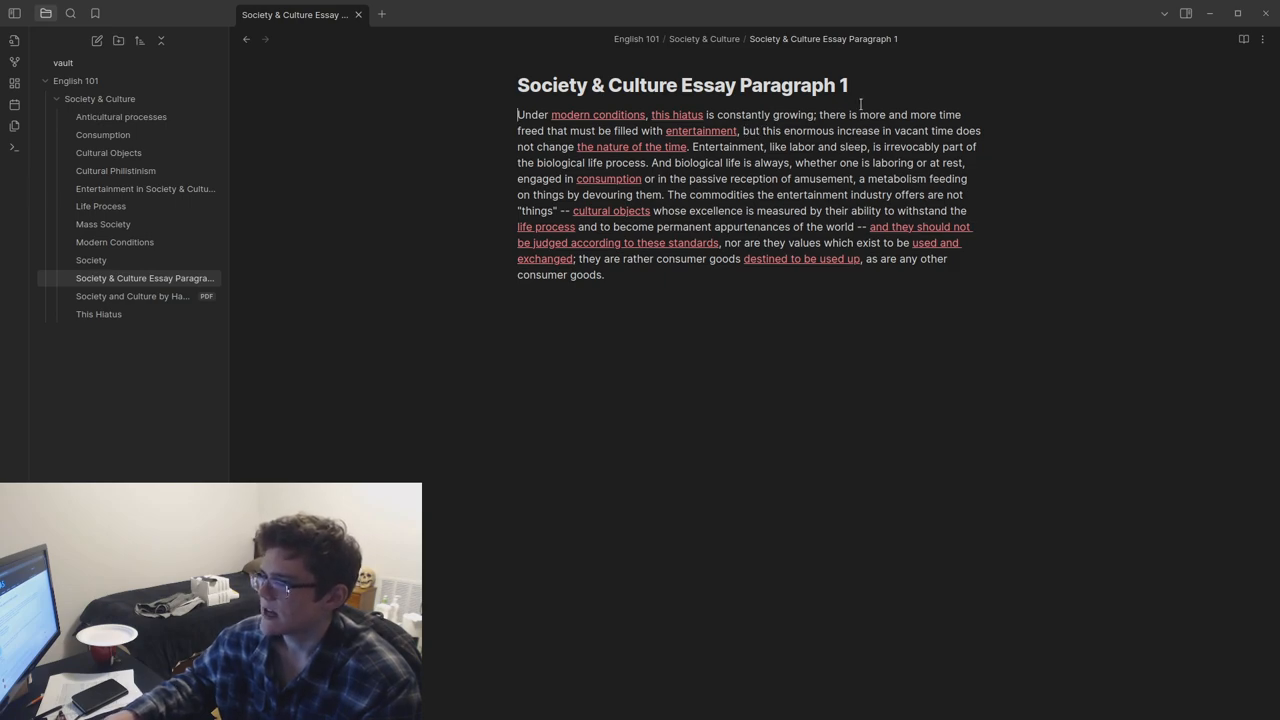
left_click(98, 314)
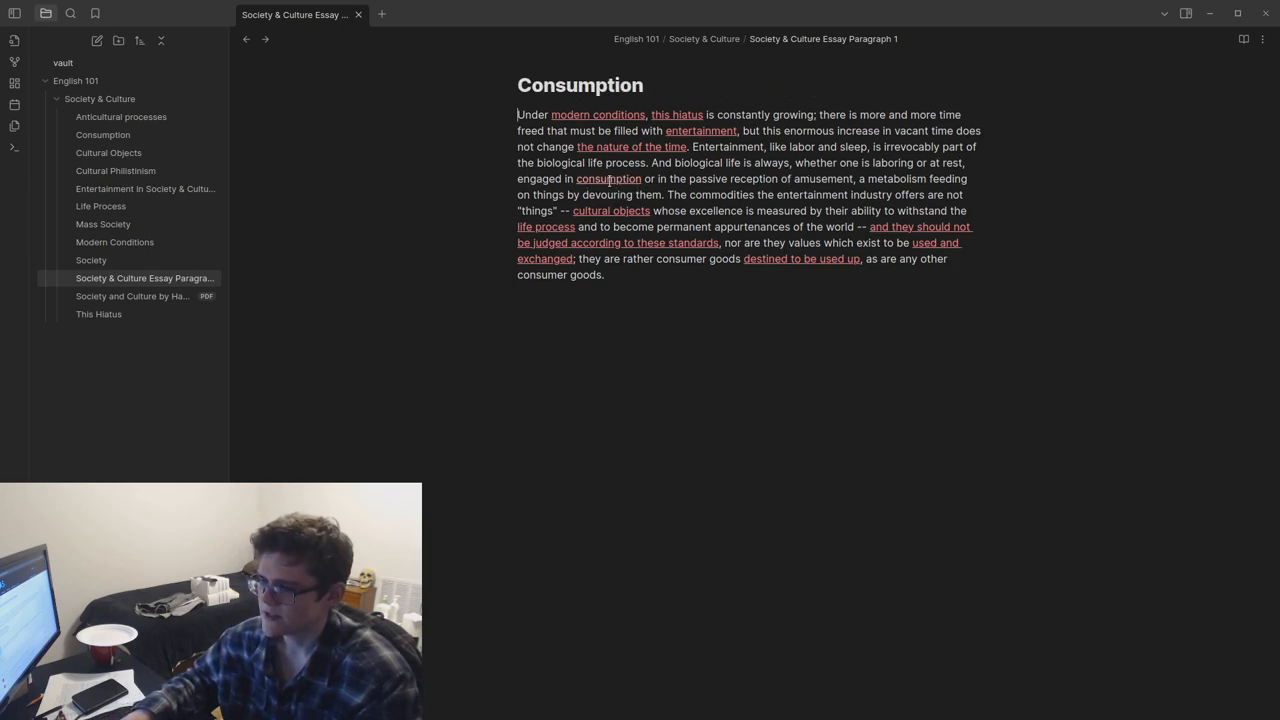
left_click(102, 134)
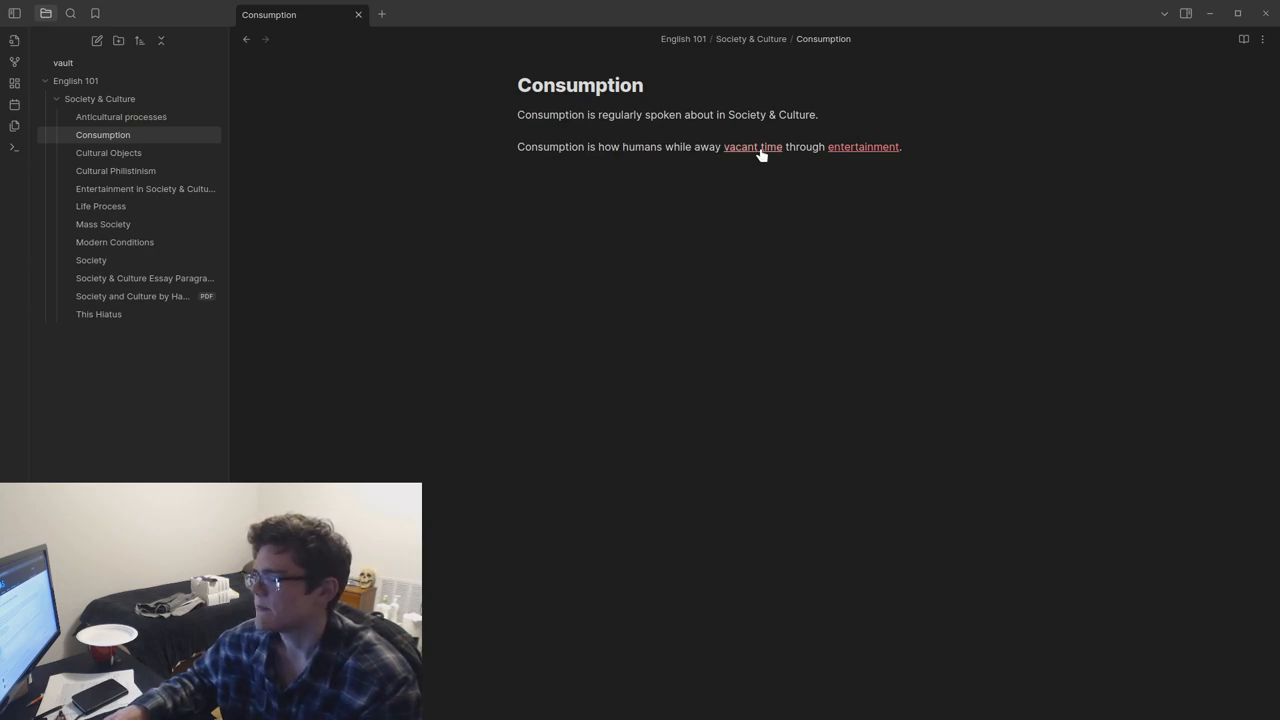
left_click(862, 146)
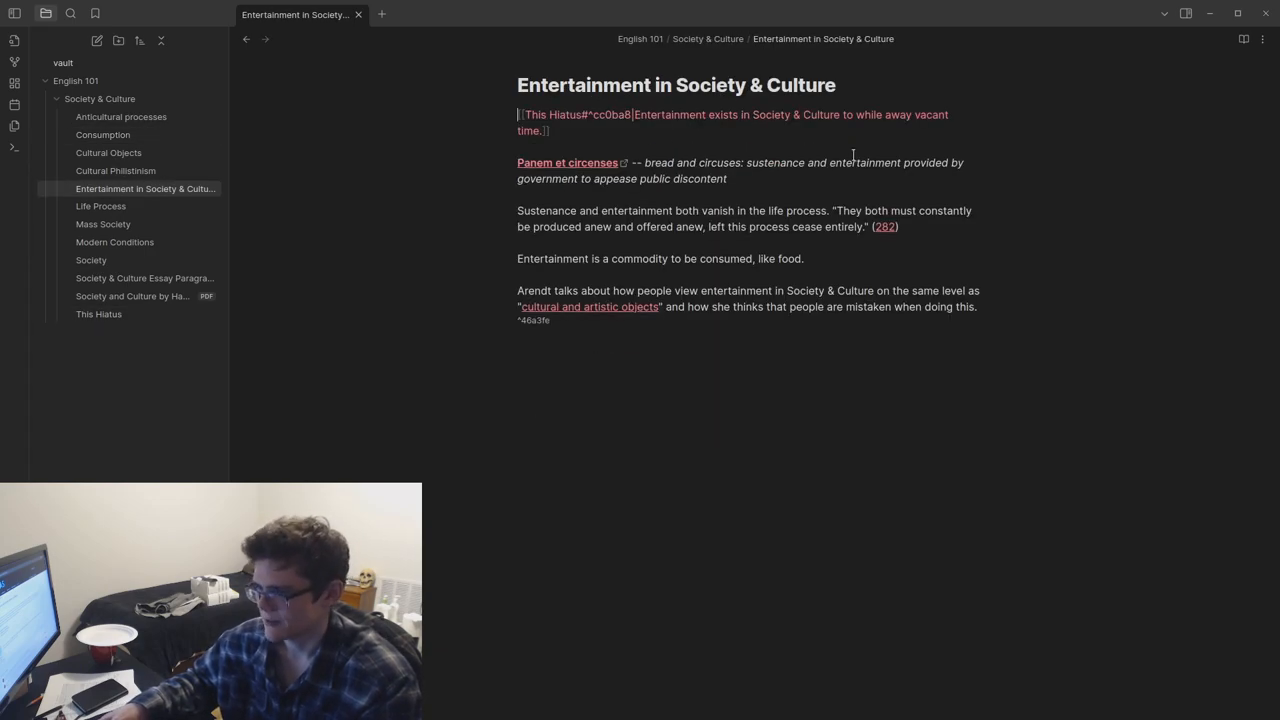
left_click(144, 278)
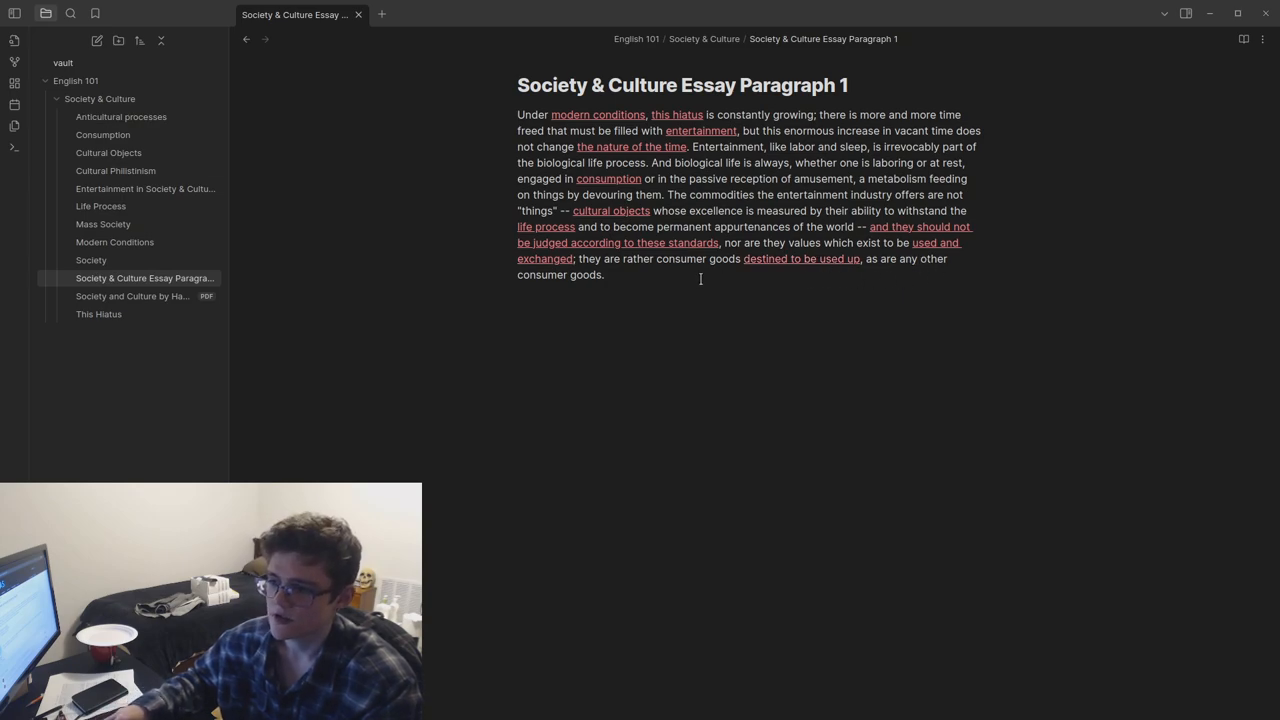
left_click(120, 116)
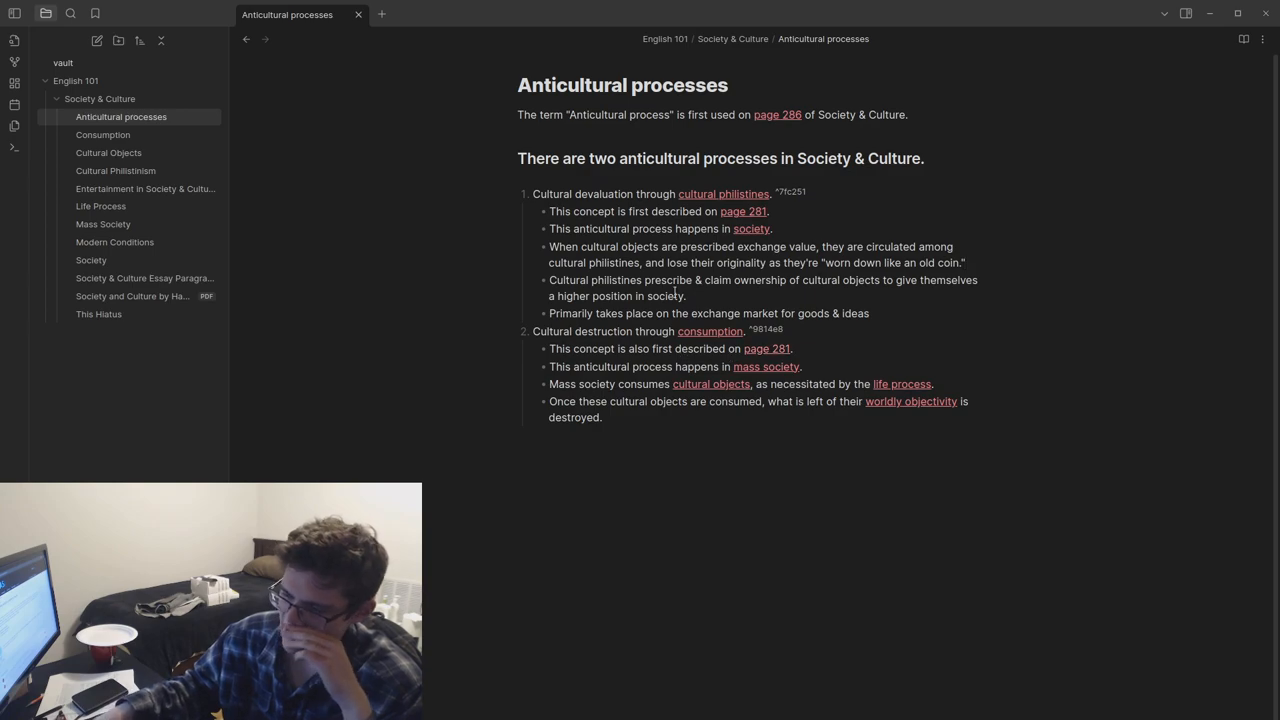
left_click(144, 278)
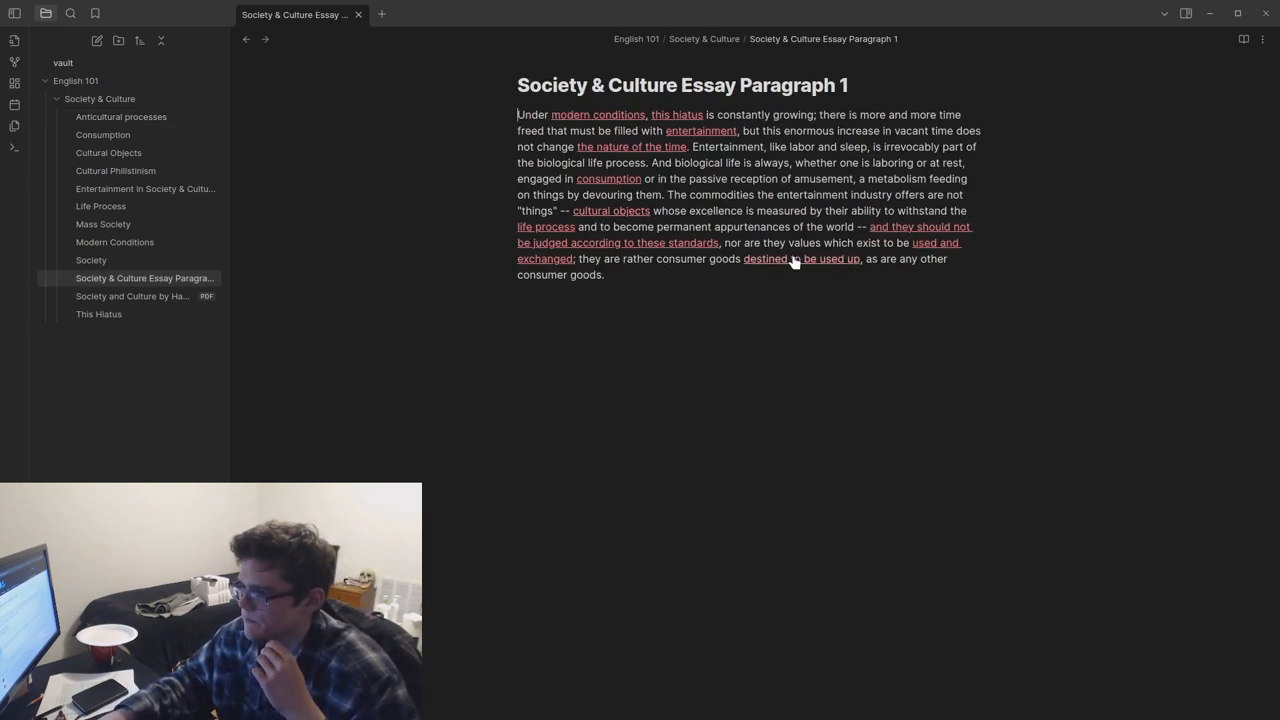
left_click(120, 116)
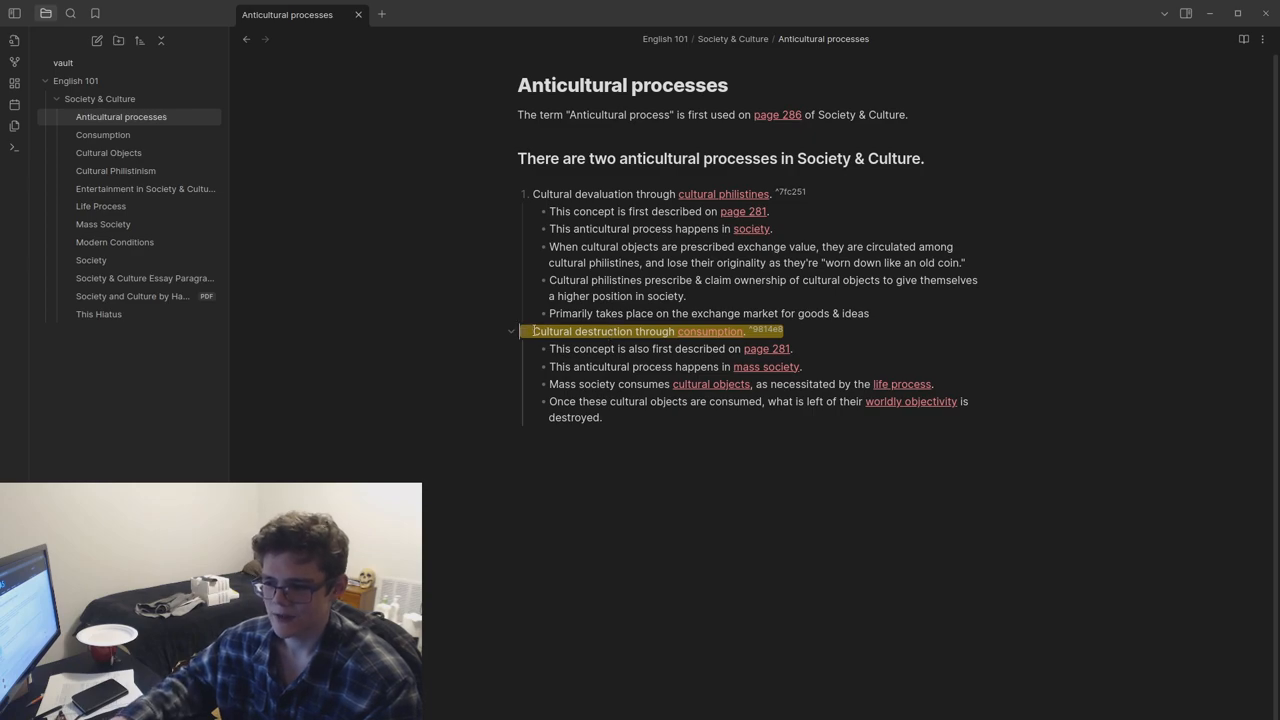
left_click(140, 278)
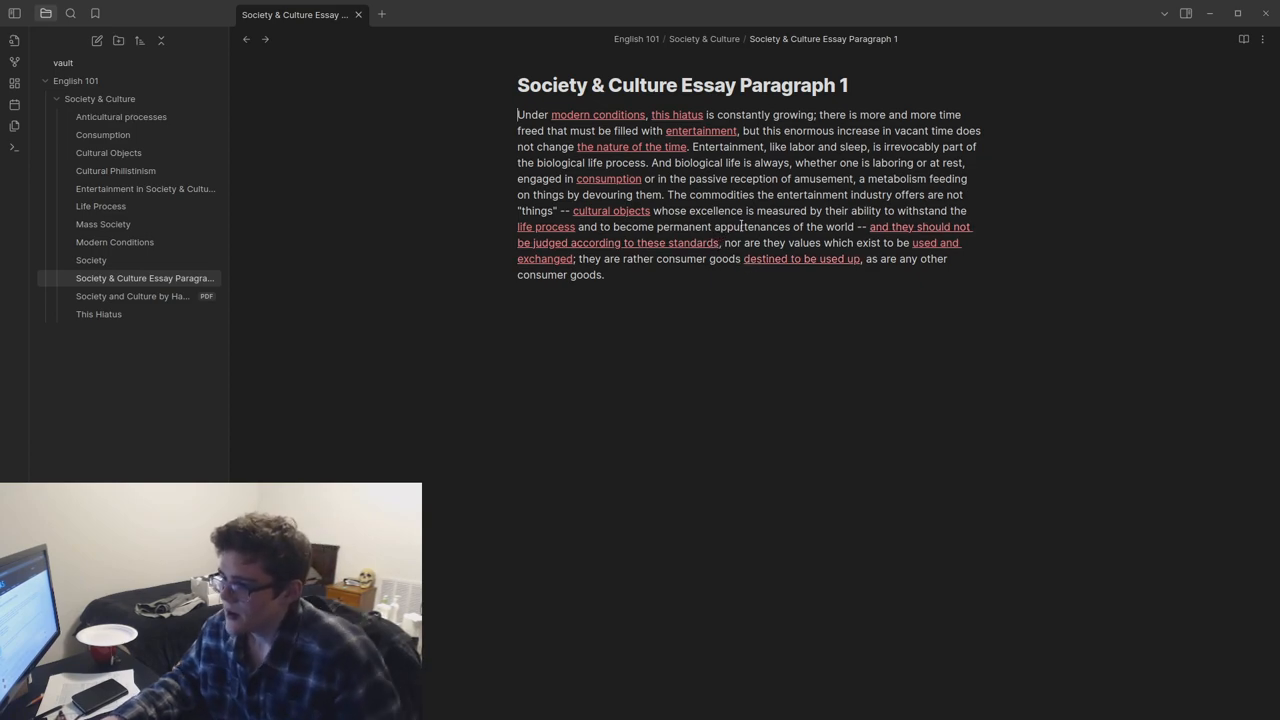
mouse_move(592, 220)
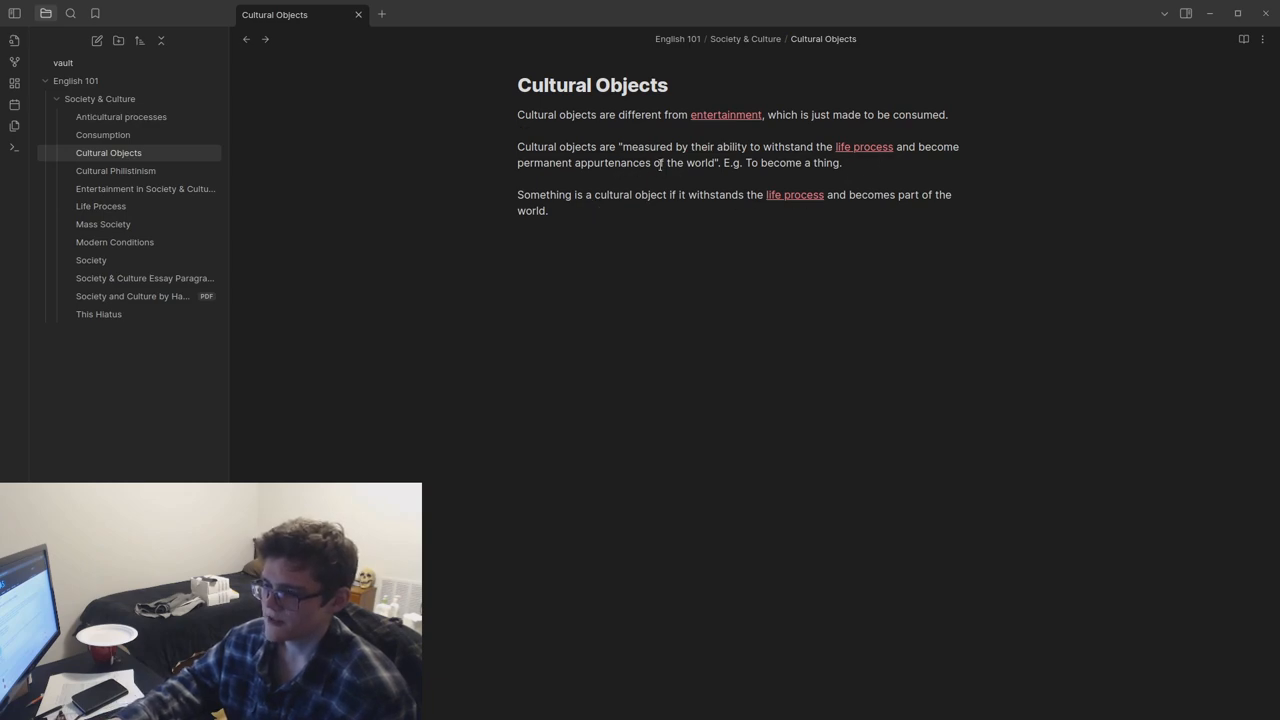
left_click_drag(750, 162, 838, 162)
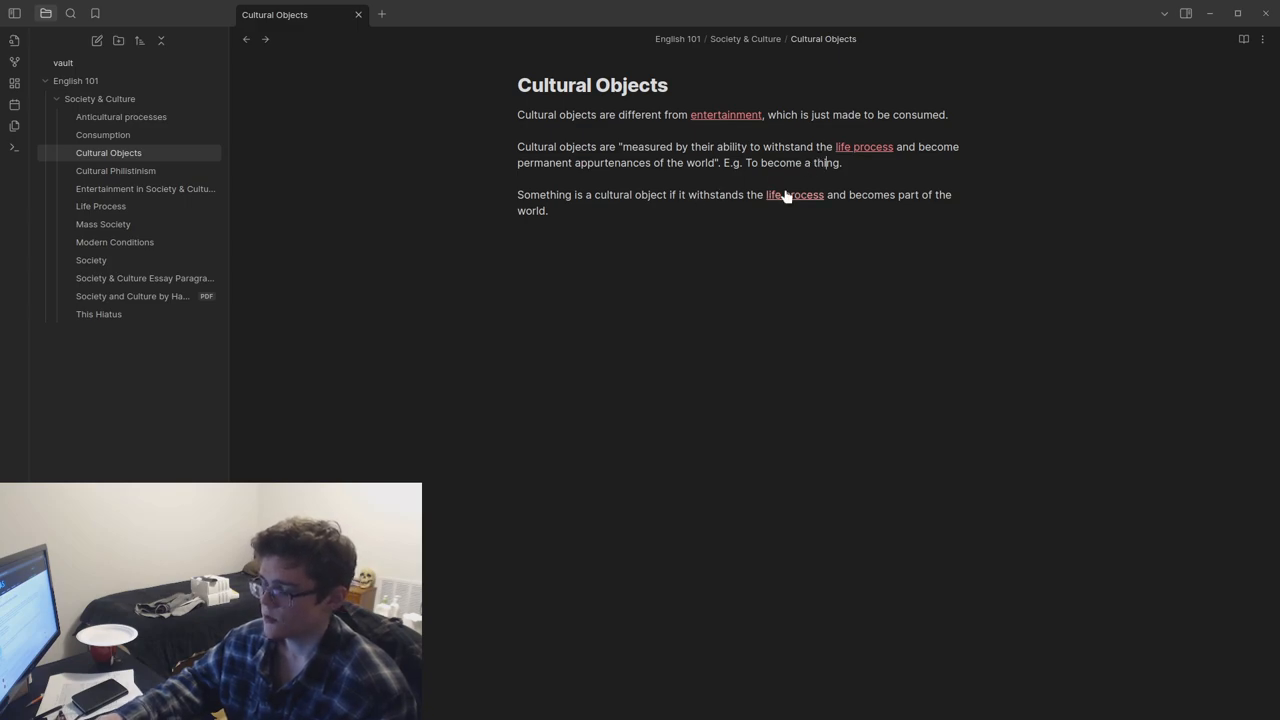
left_click(144, 278)
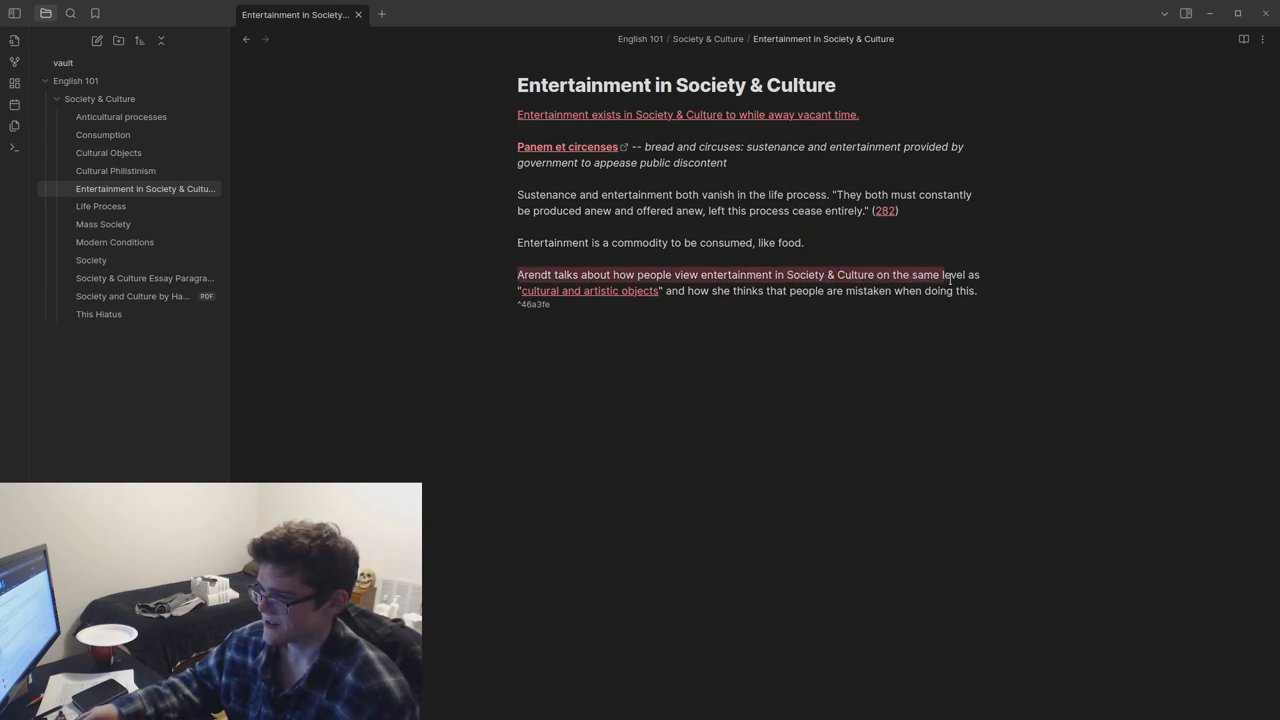
left_click_drag(936, 274, 684, 290)
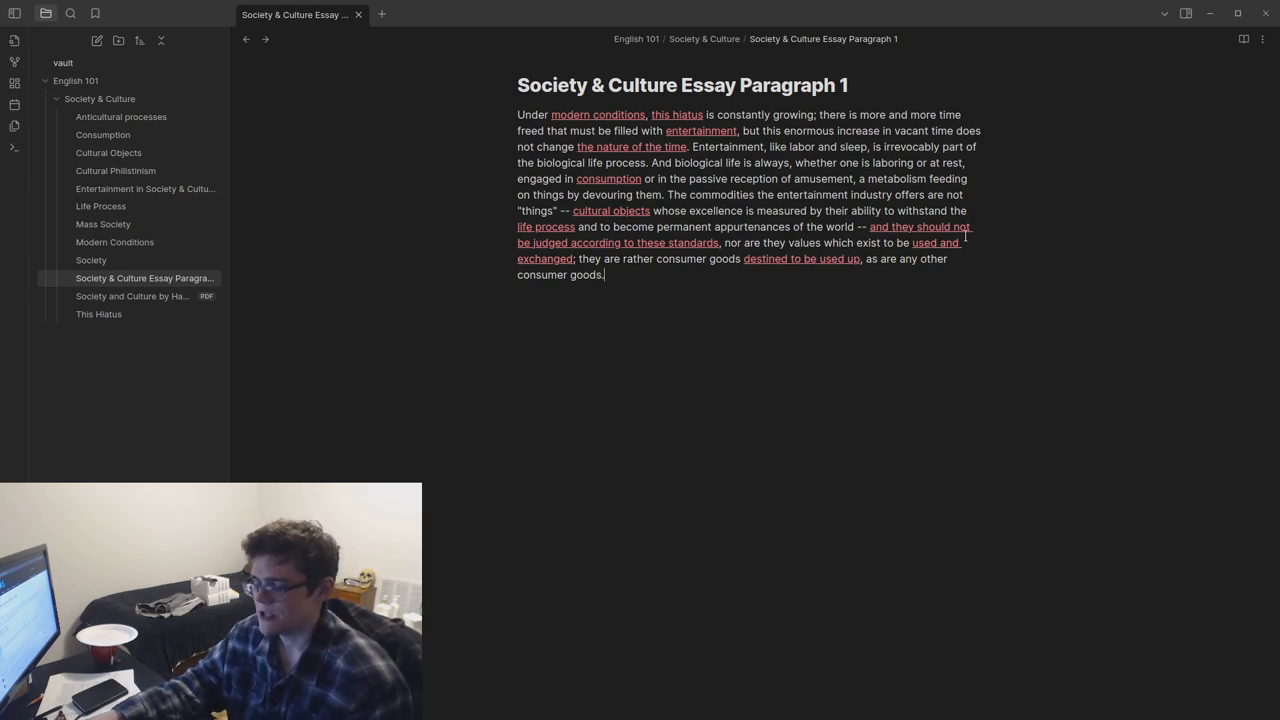
left_click(120, 116)
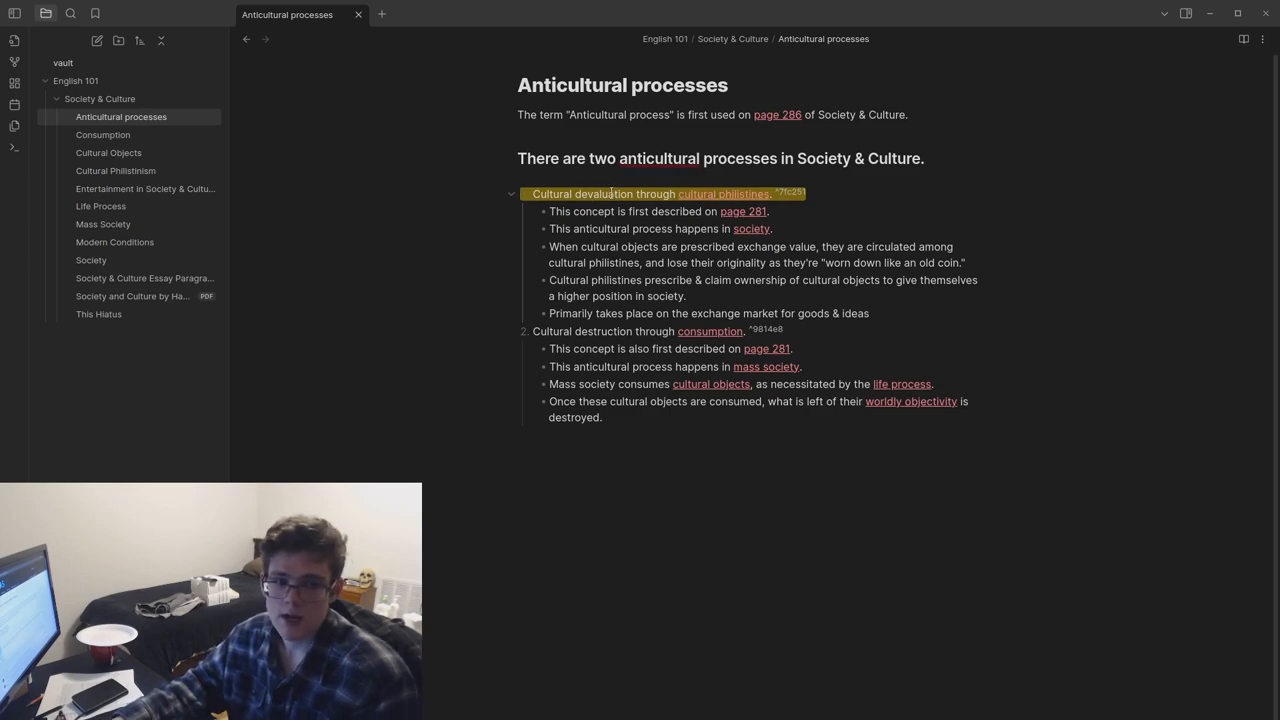
left_click(144, 278)
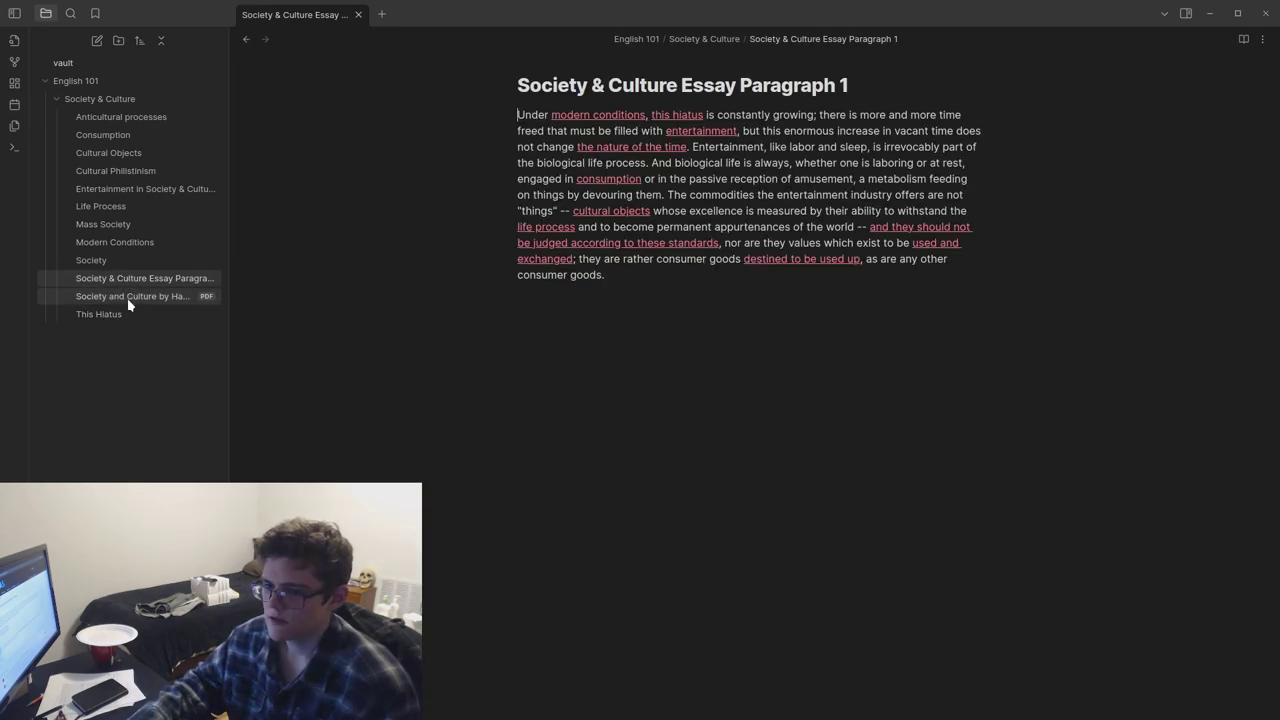
left_click(132, 296)
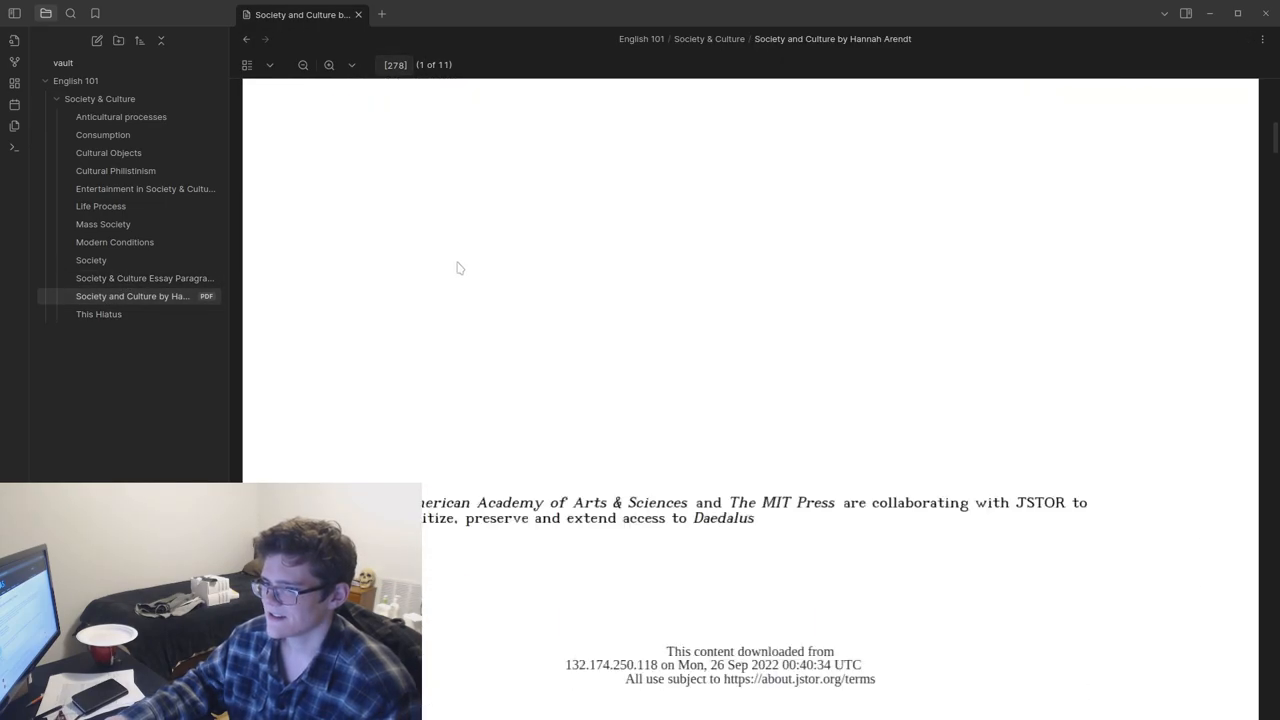
left_click(144, 278)
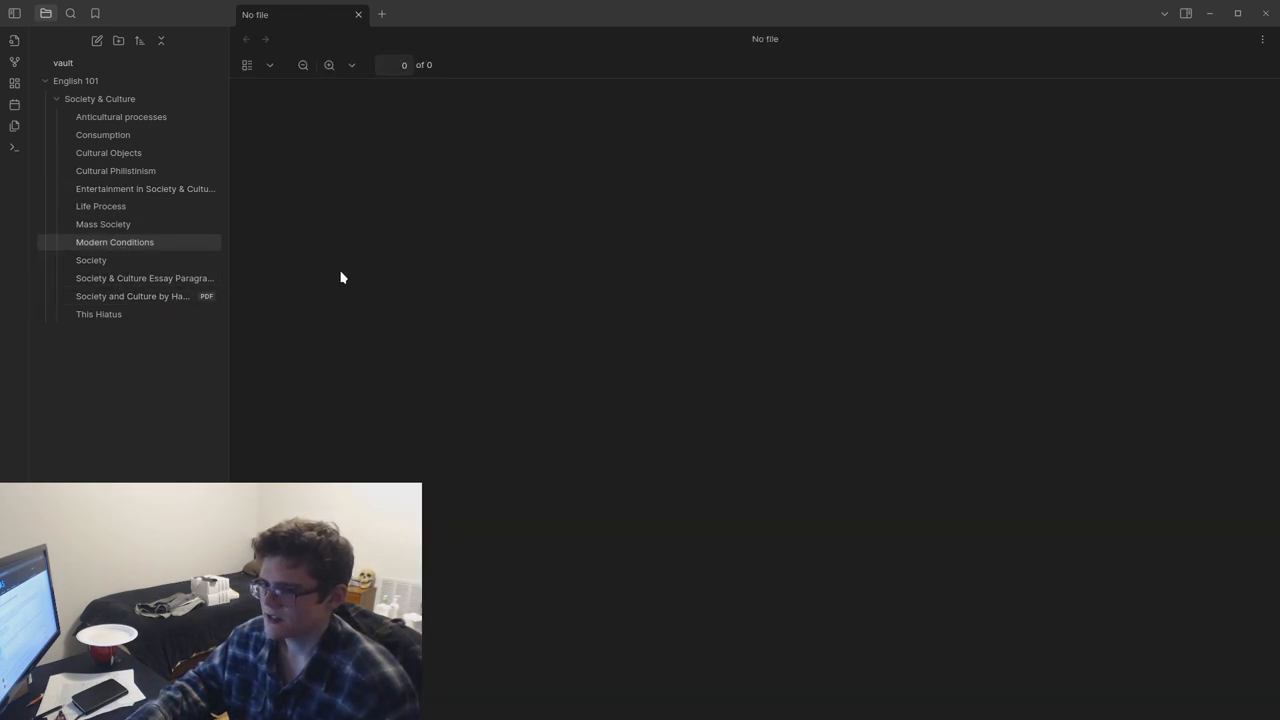
left_click(132, 296)
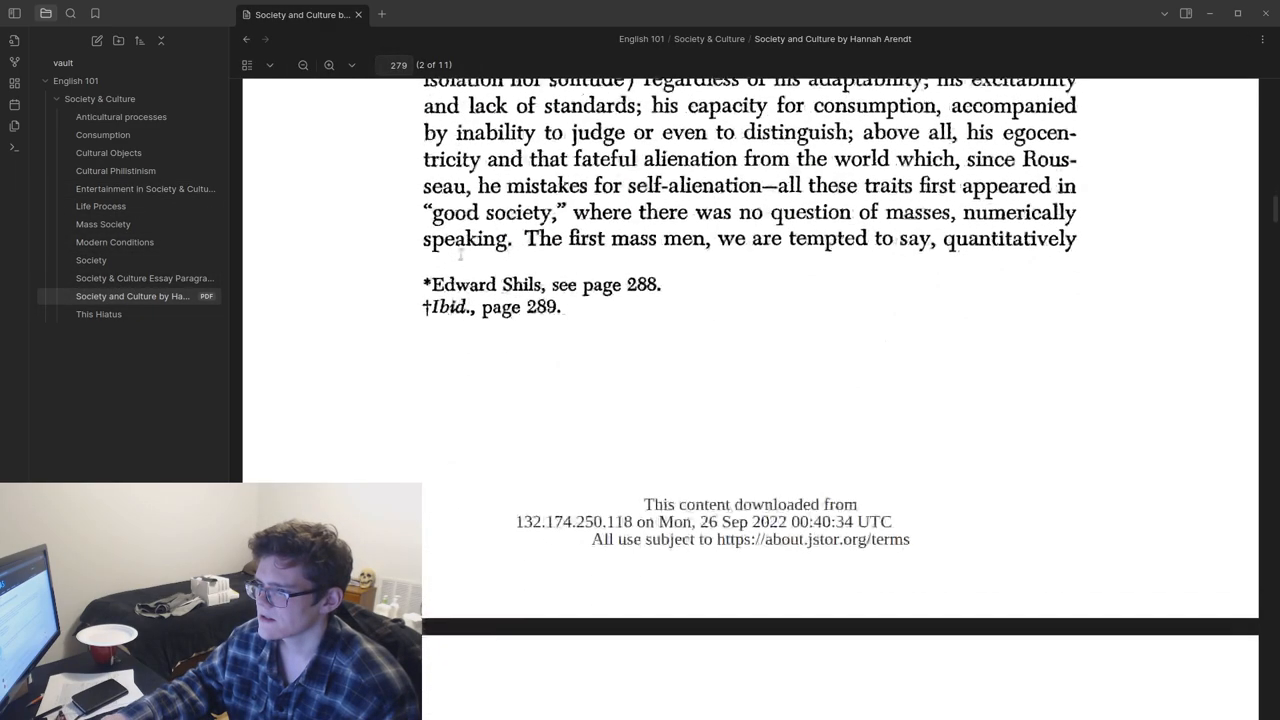
scroll("up", 3)
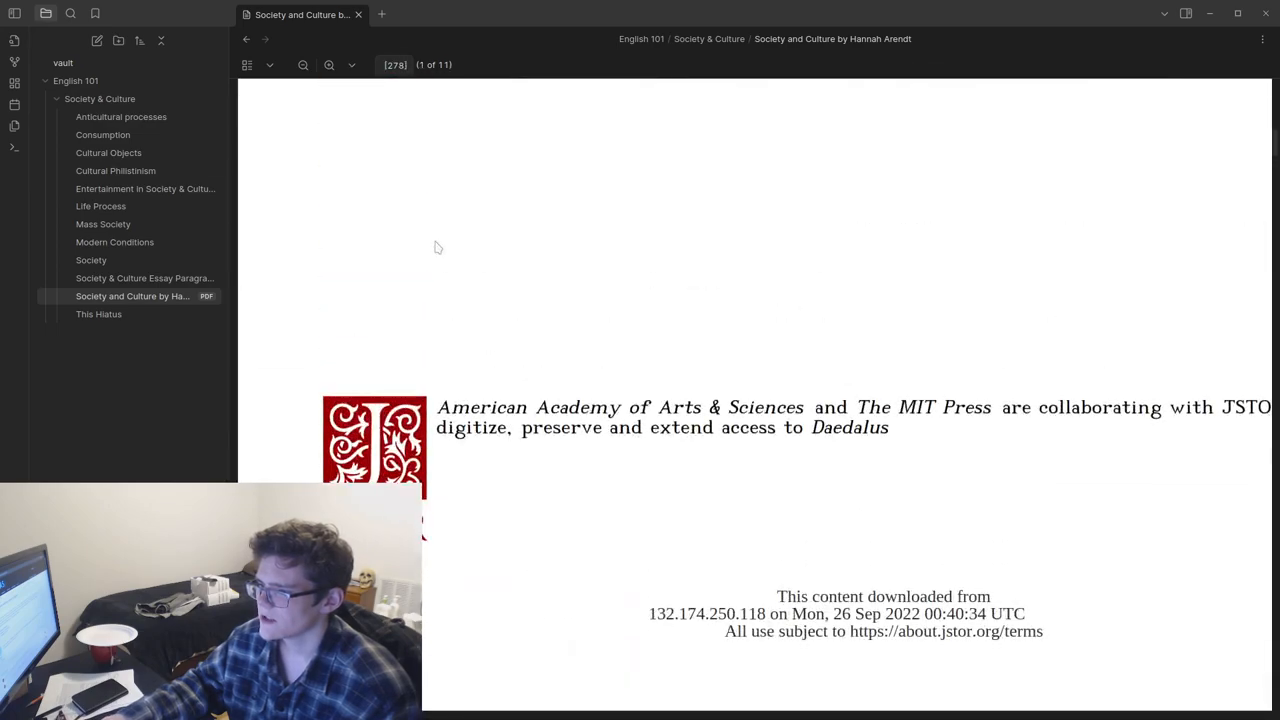
scroll("down", 3)
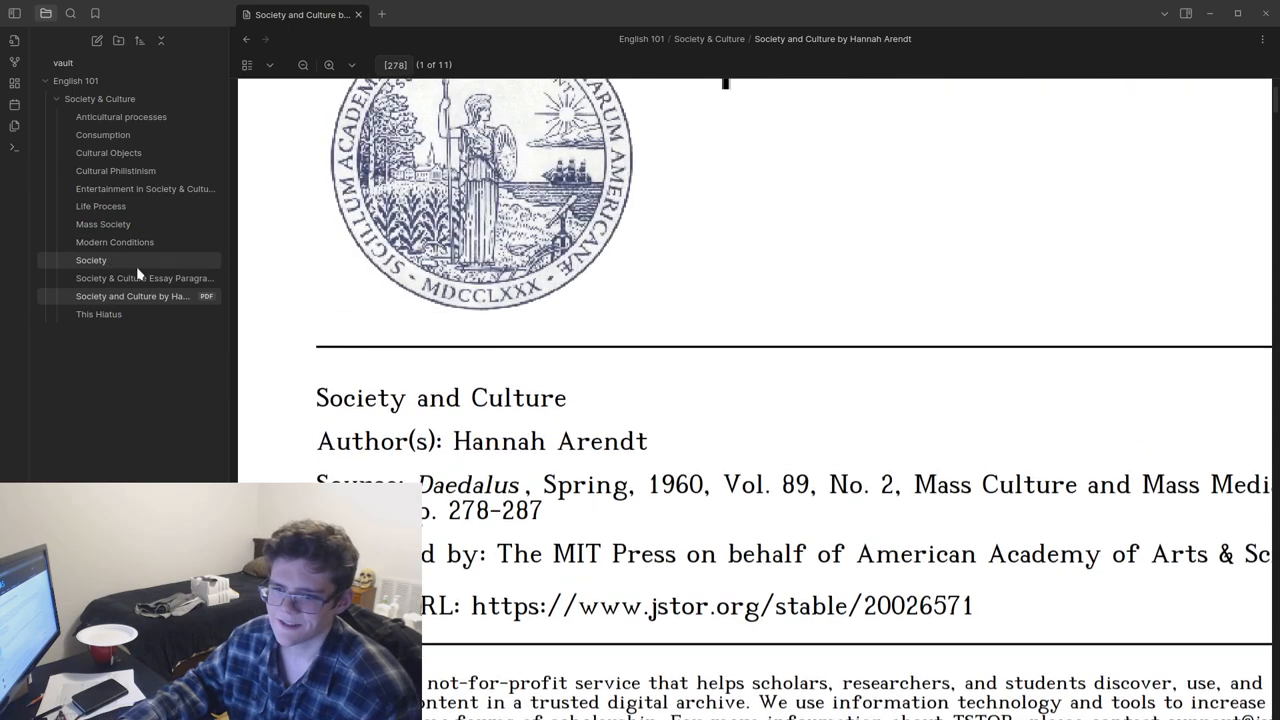
left_click(144, 278)
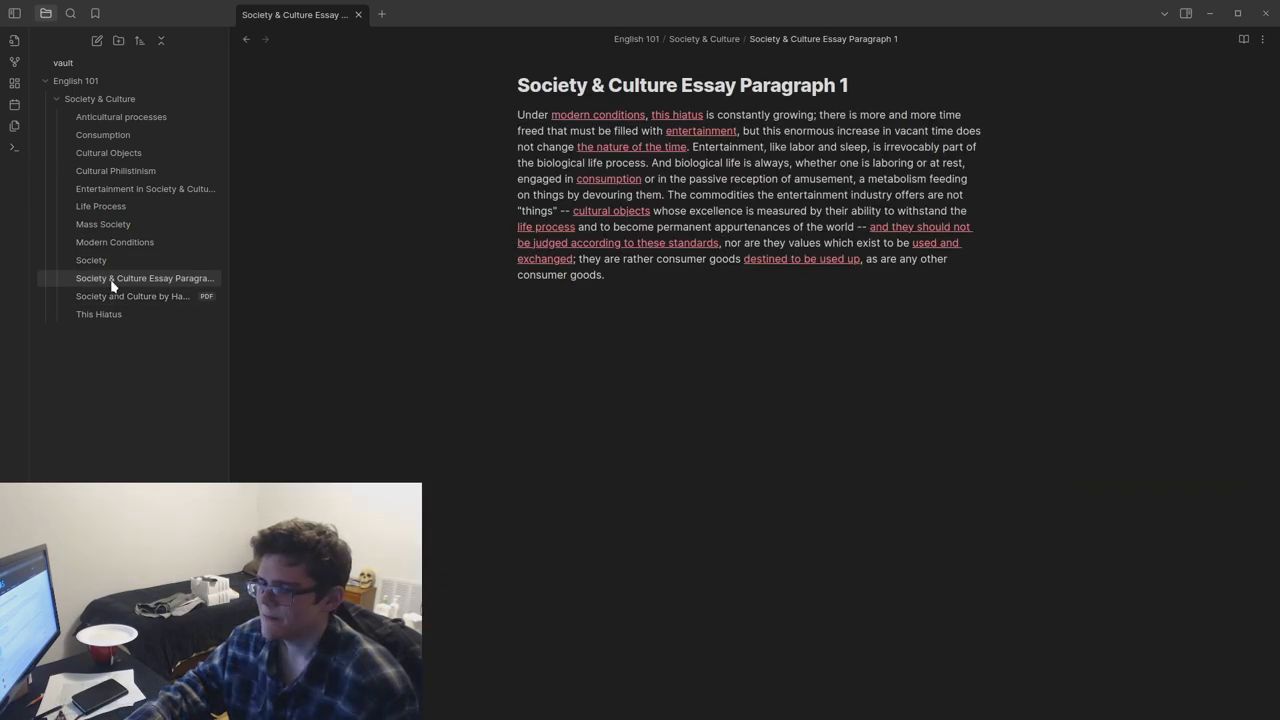
Step: Browse the Society, Life Process and Cultural Objects notes, then show the vault graph view
left_click(92, 260)
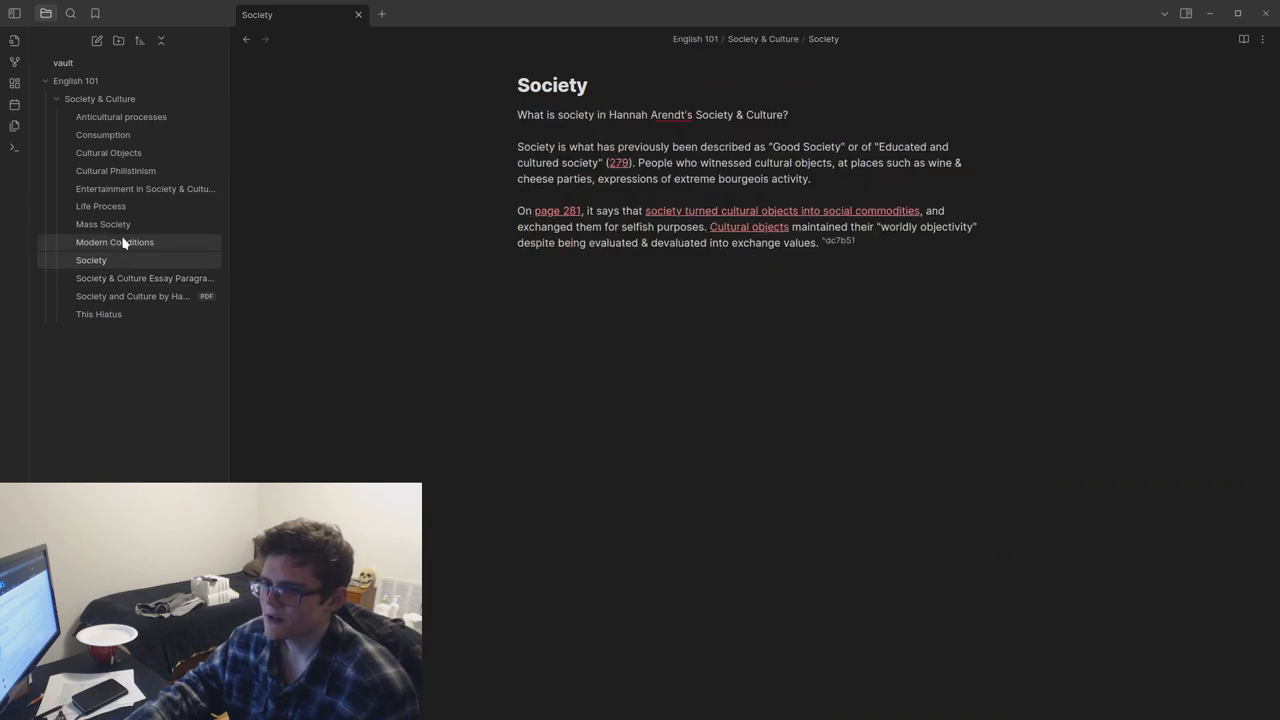
left_click(100, 206)
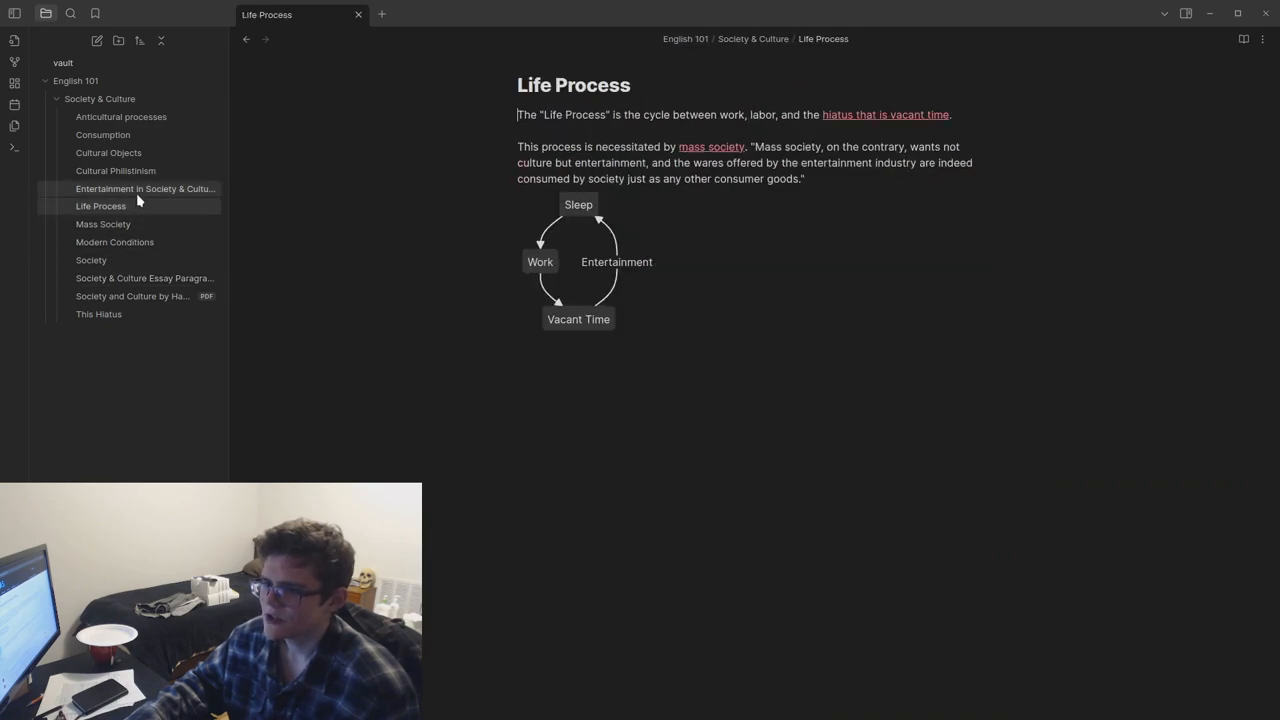
left_click(108, 152)
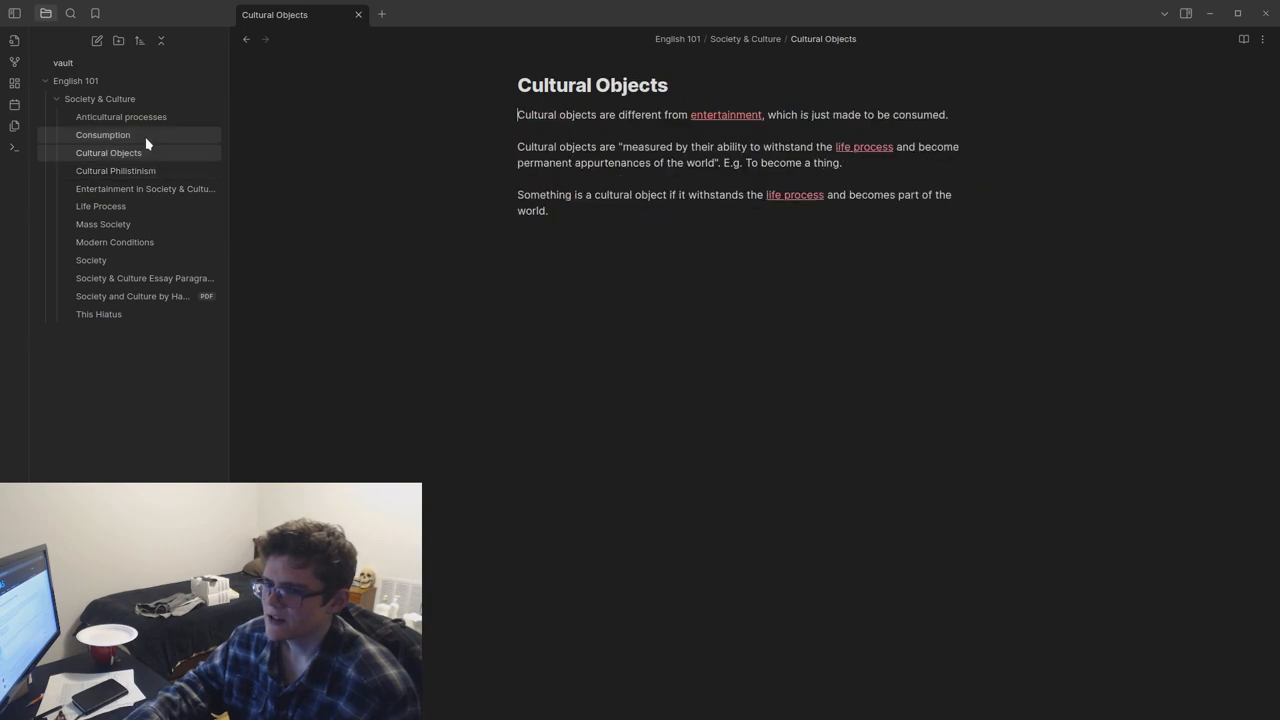
left_click(120, 116)
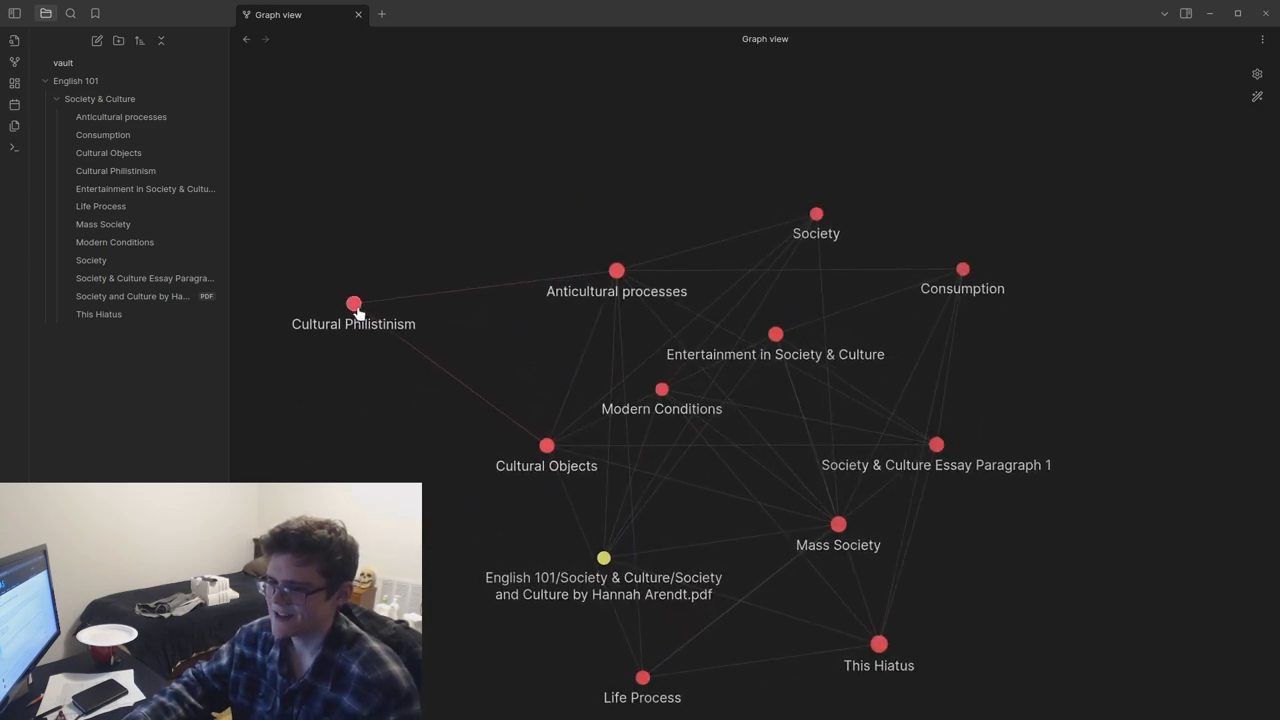
Step: In graph settings, turn link arrows on, add an English 101 Society & Culture color group, then turn arrows off
left_click(352, 304)
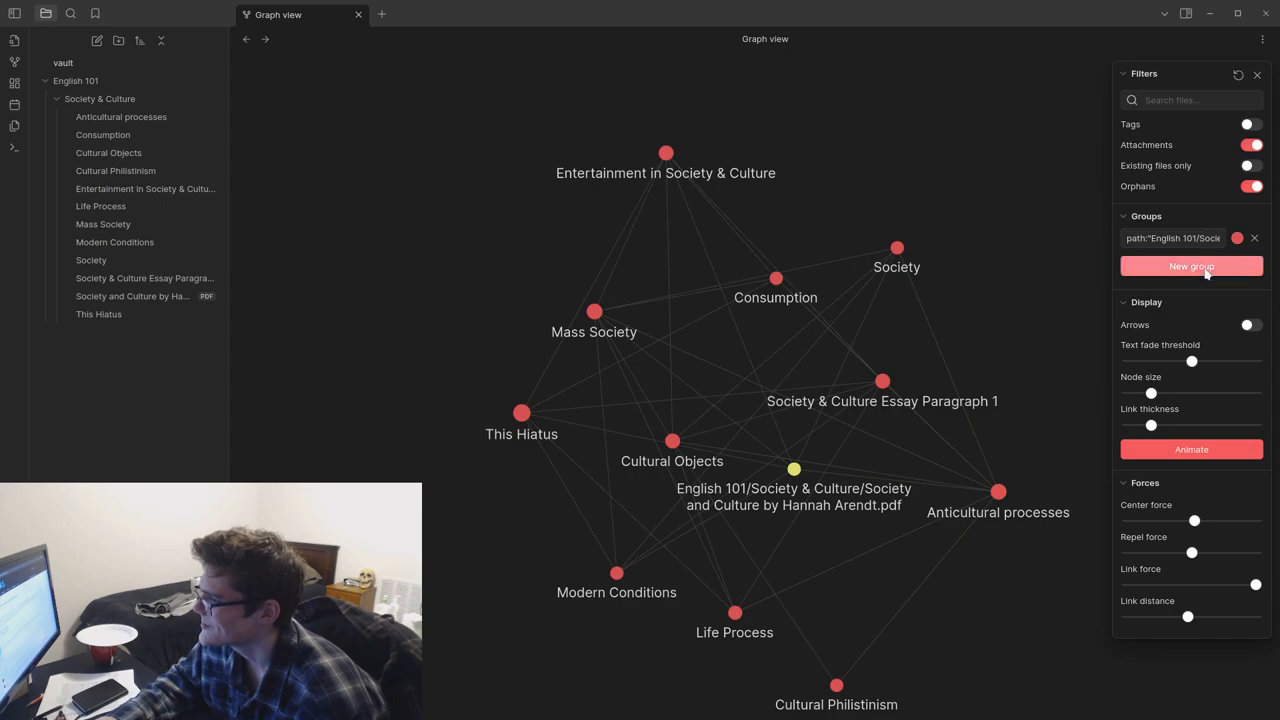
left_click(1250, 324)
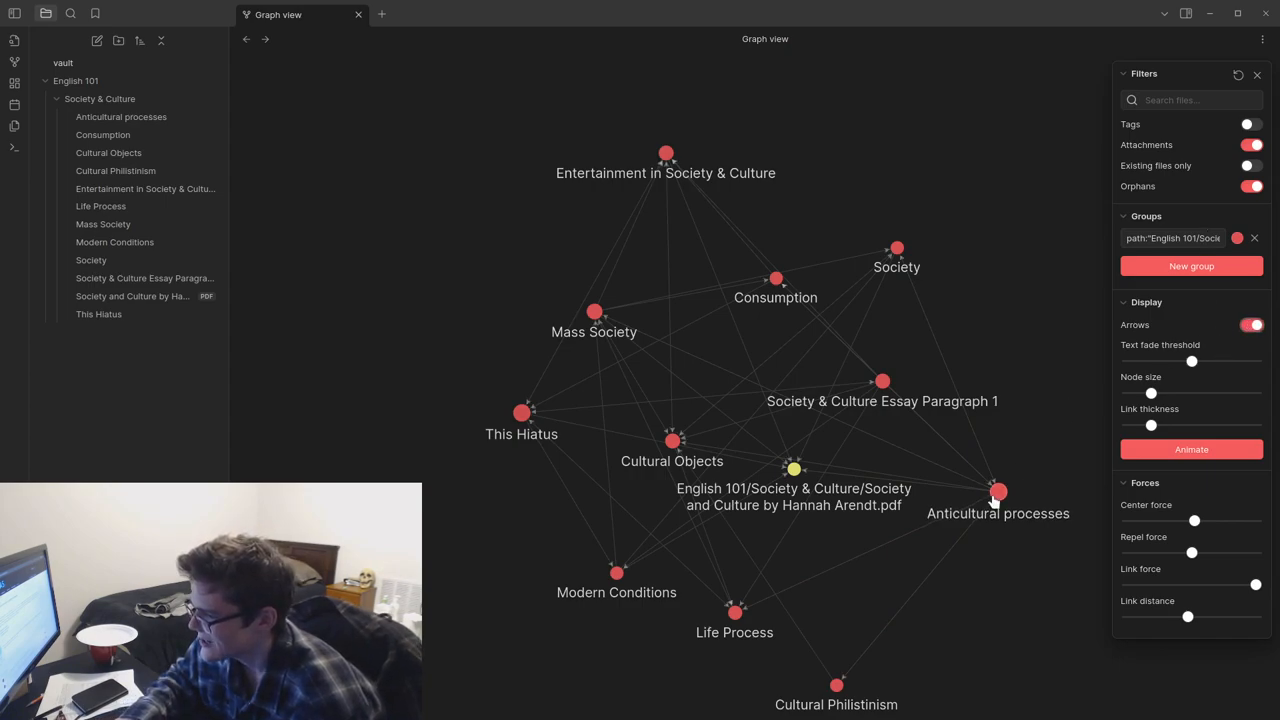
mouse_move(996, 492)
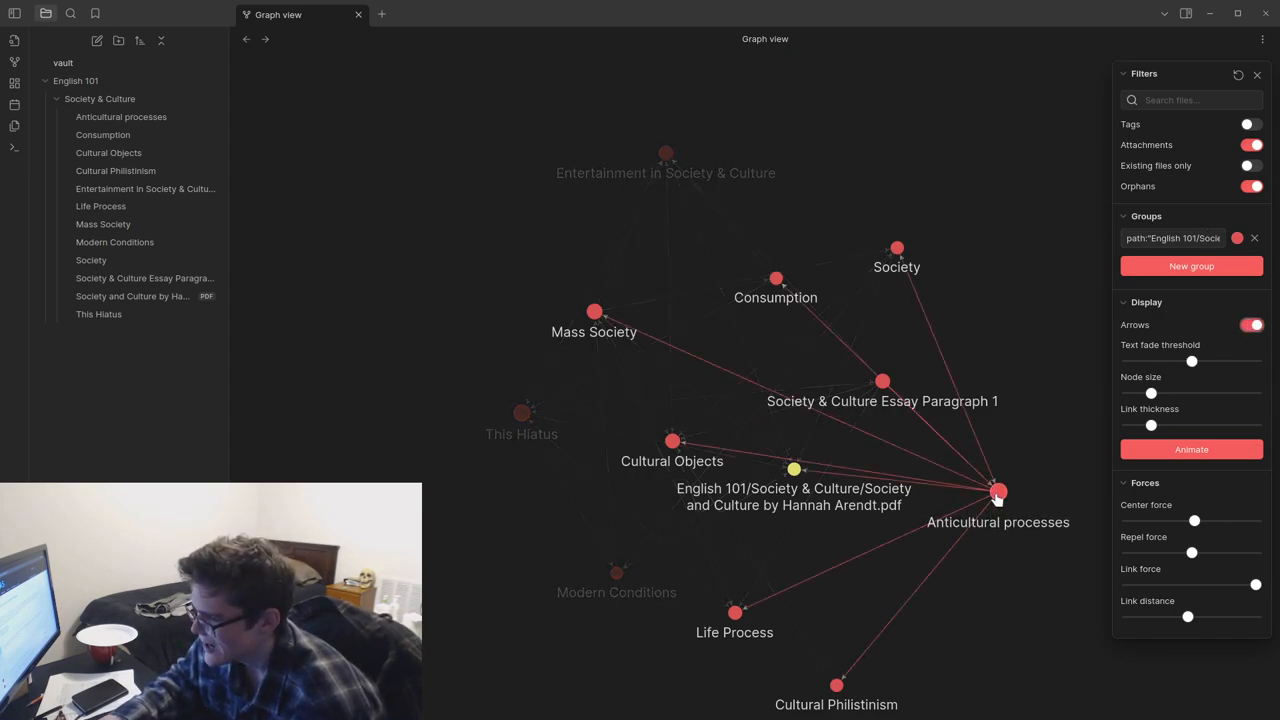
left_click(996, 488)
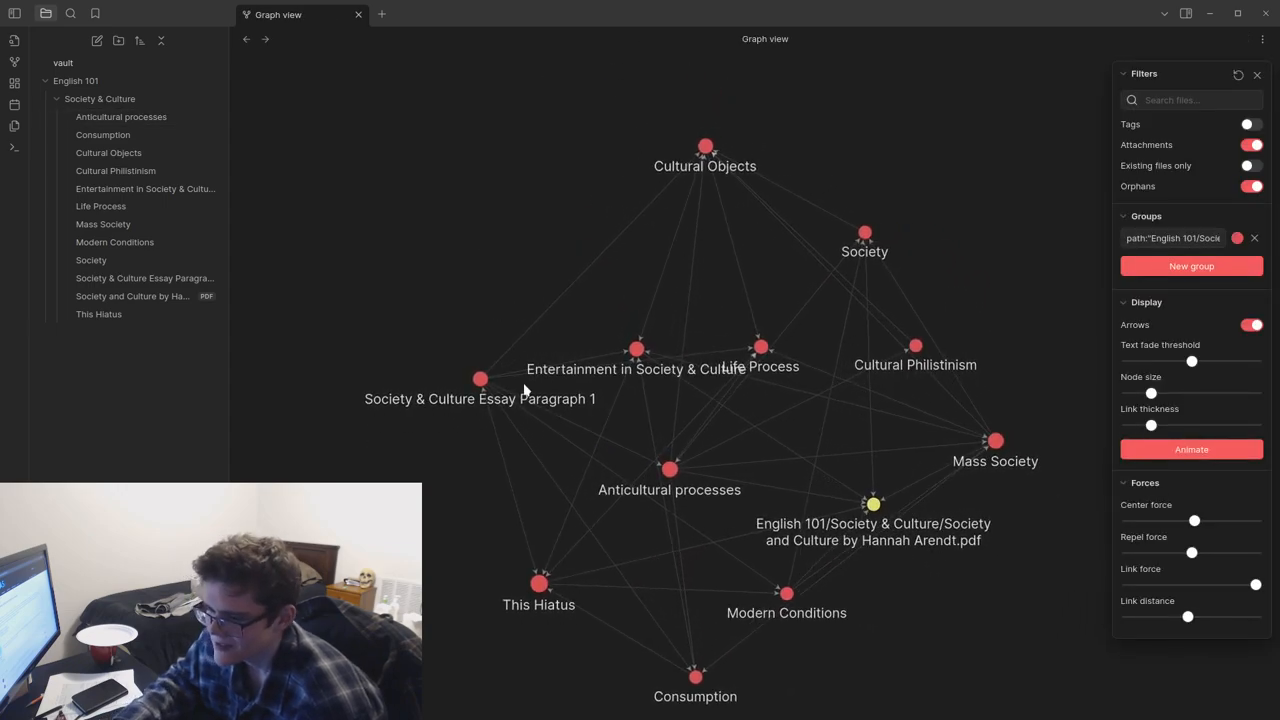
left_click(670, 466)
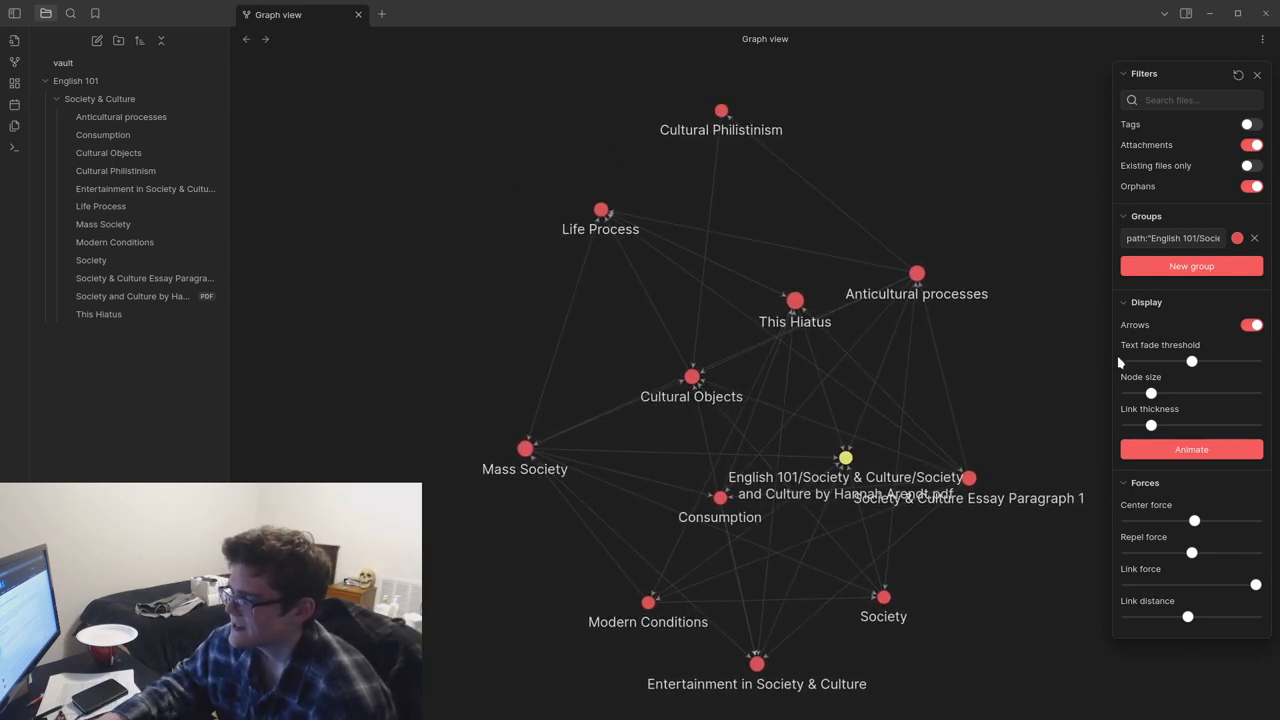
left_click(1250, 324)
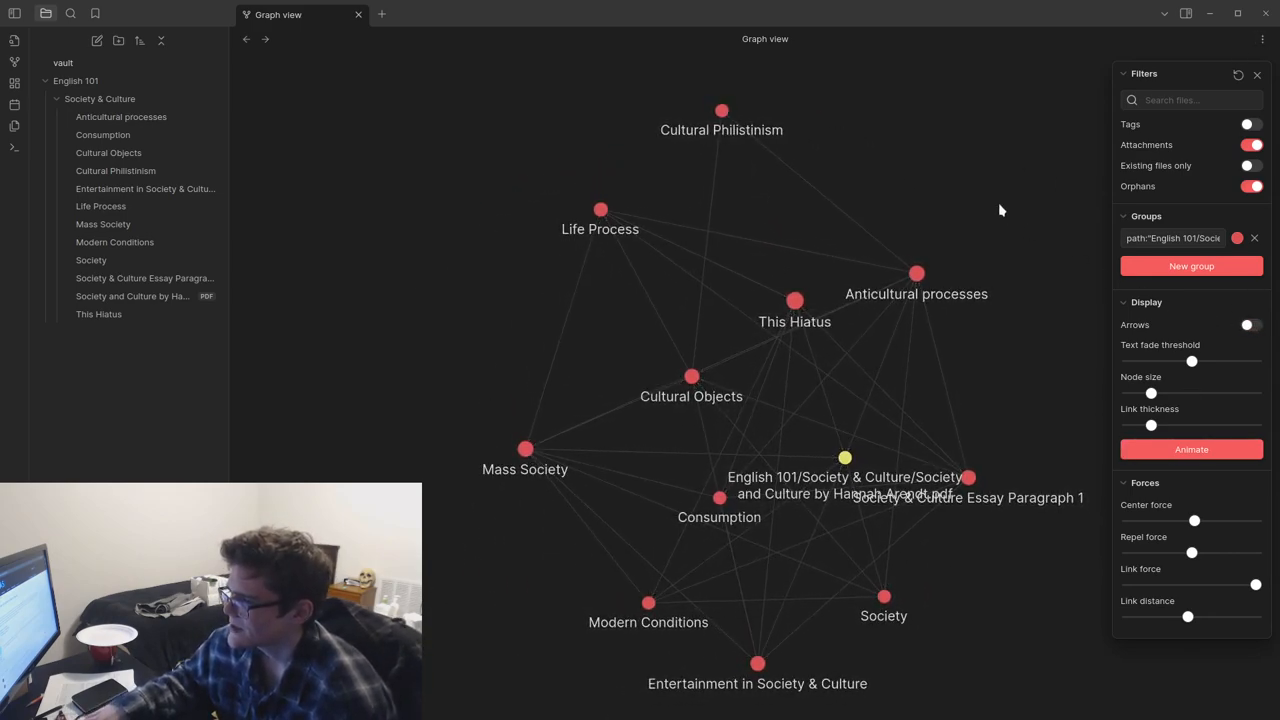